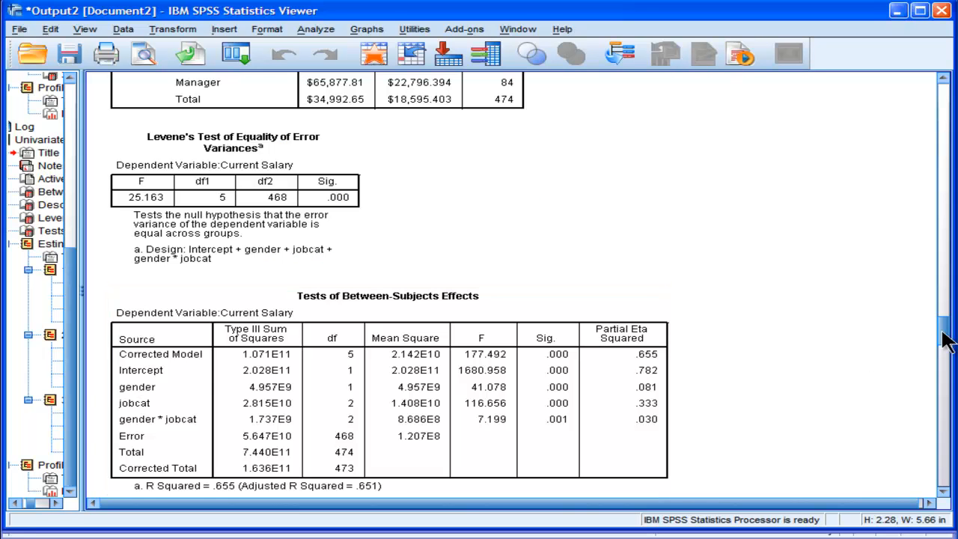
Scroll the Viewer past Tests of Between-Subjects Effects to the Pairwise Comparisons table.
scroll(down, 3)
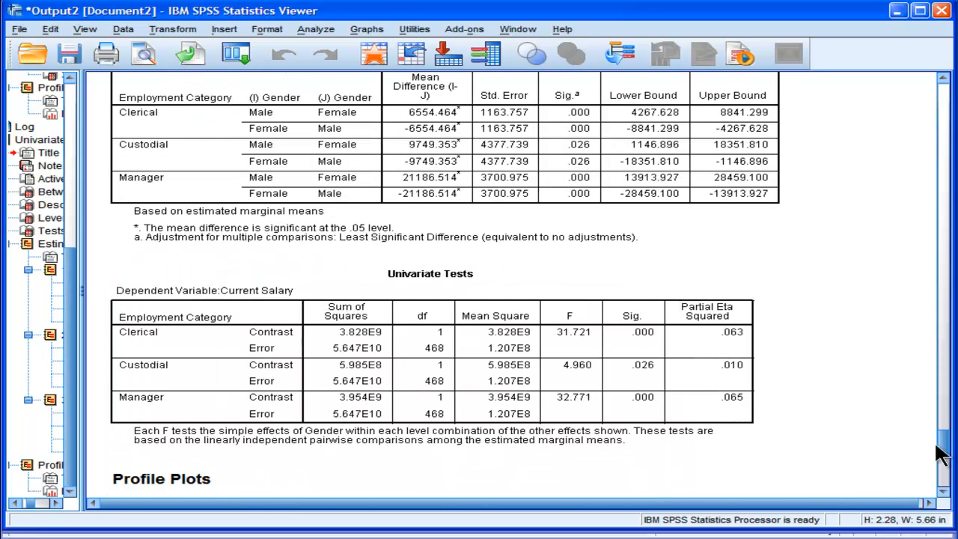
scroll(down, 3)
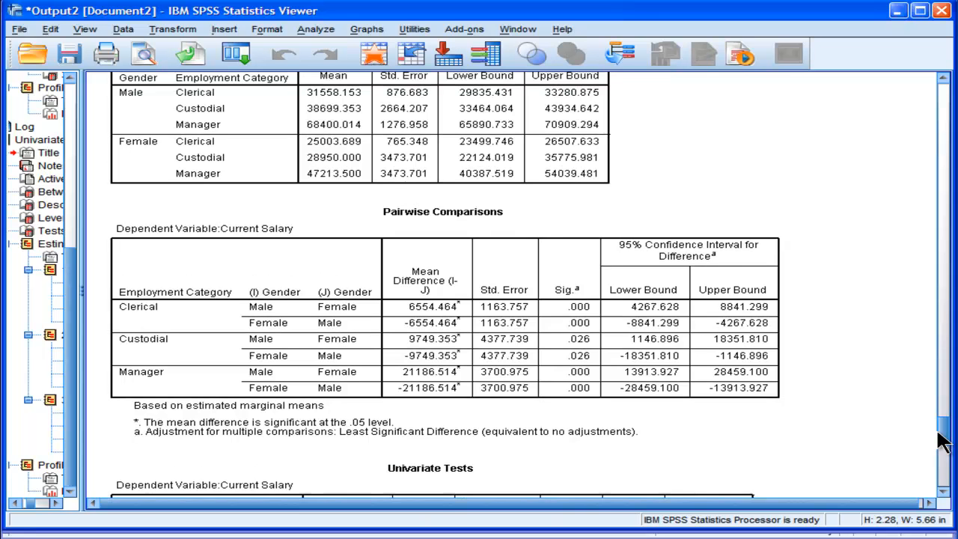
scroll(up, 3)
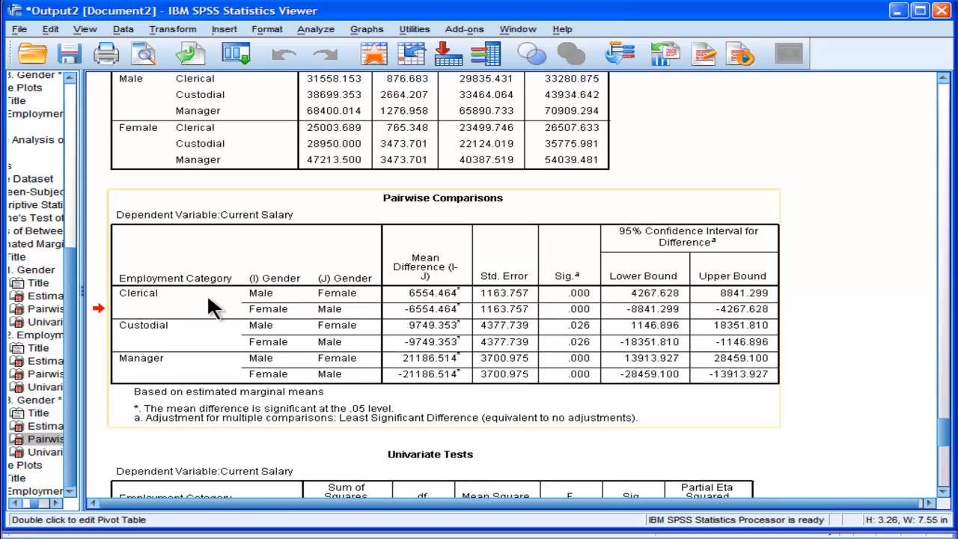
mouse_move(211, 421)
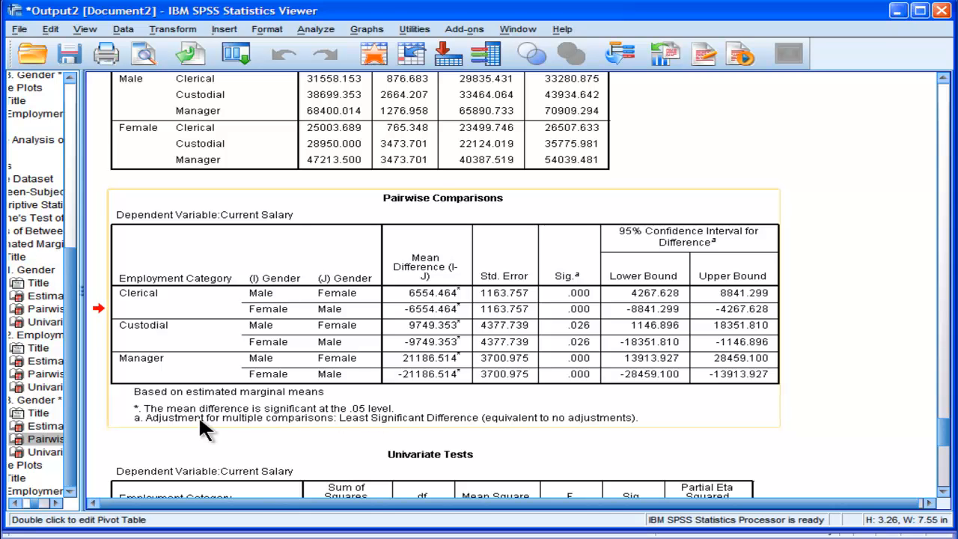
mouse_move(301, 433)
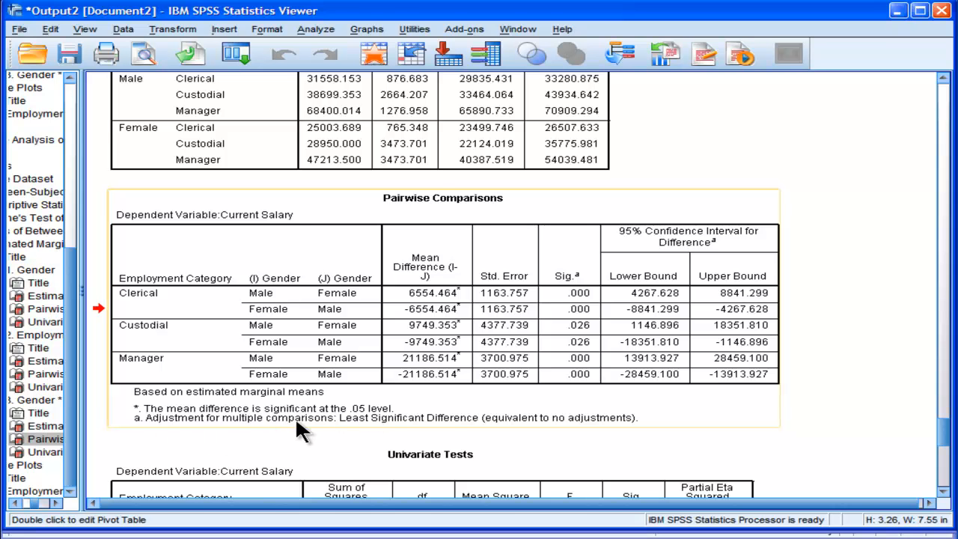
mouse_move(470, 434)
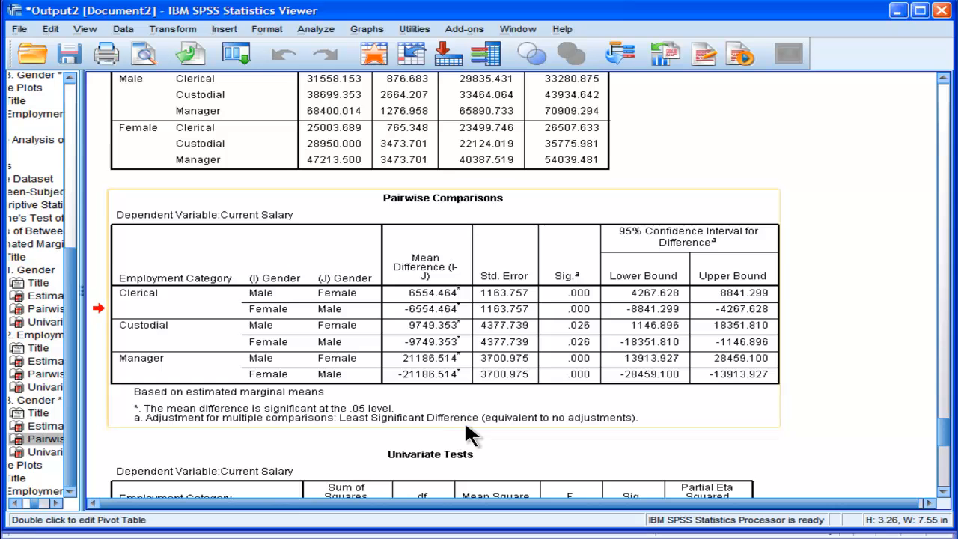
mouse_move(469, 434)
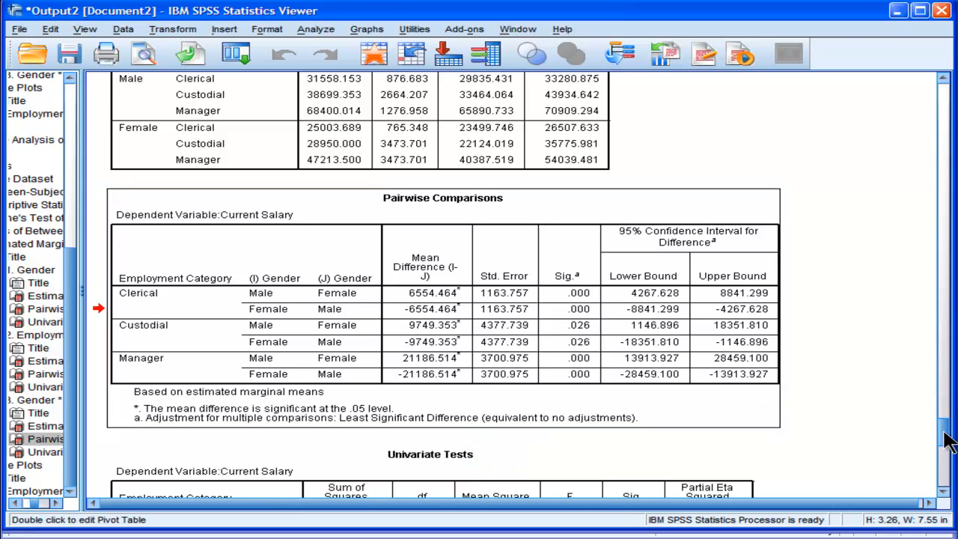
Scroll down to the Univariate Tests table and the Profile Plots heading.
scroll(down, 3)
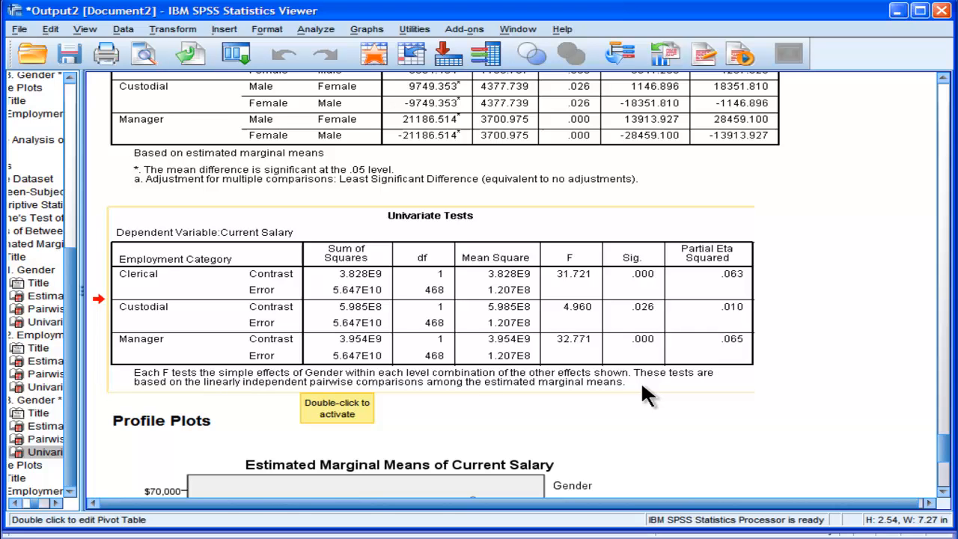
mouse_move(314, 397)
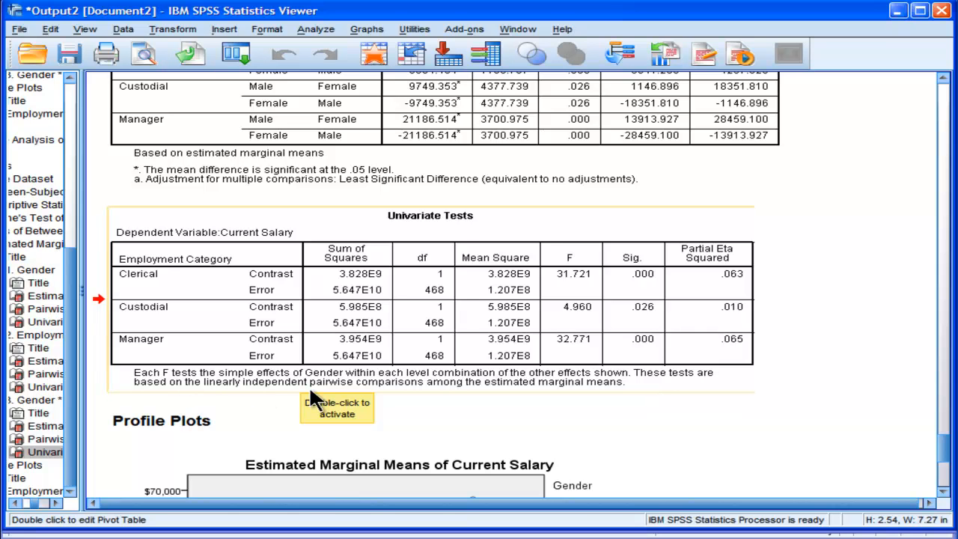
mouse_move(568, 402)
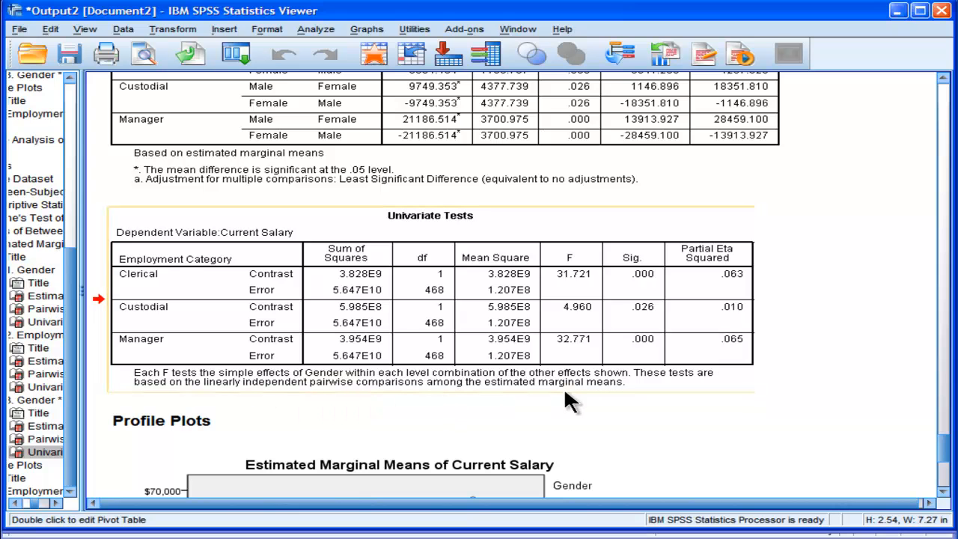
mouse_move(210, 378)
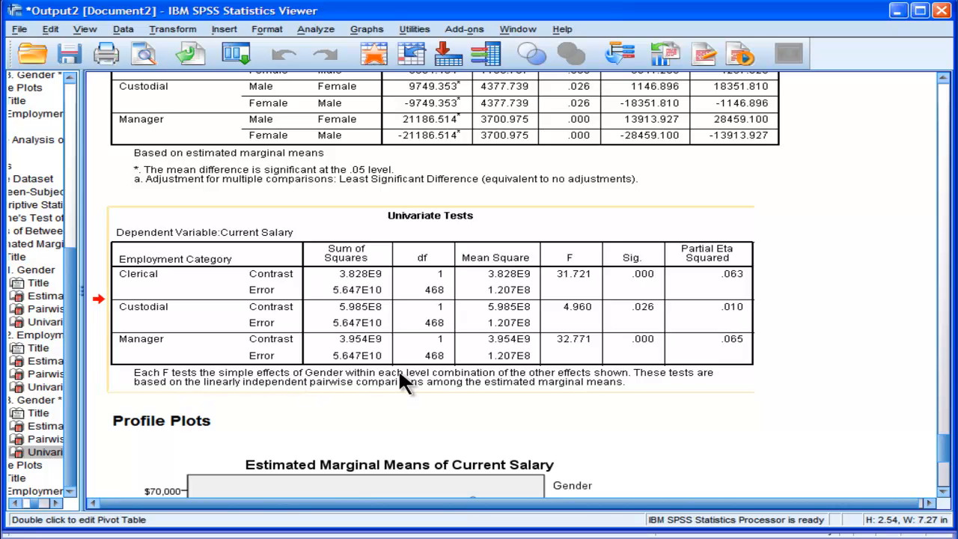
mouse_move(565, 385)
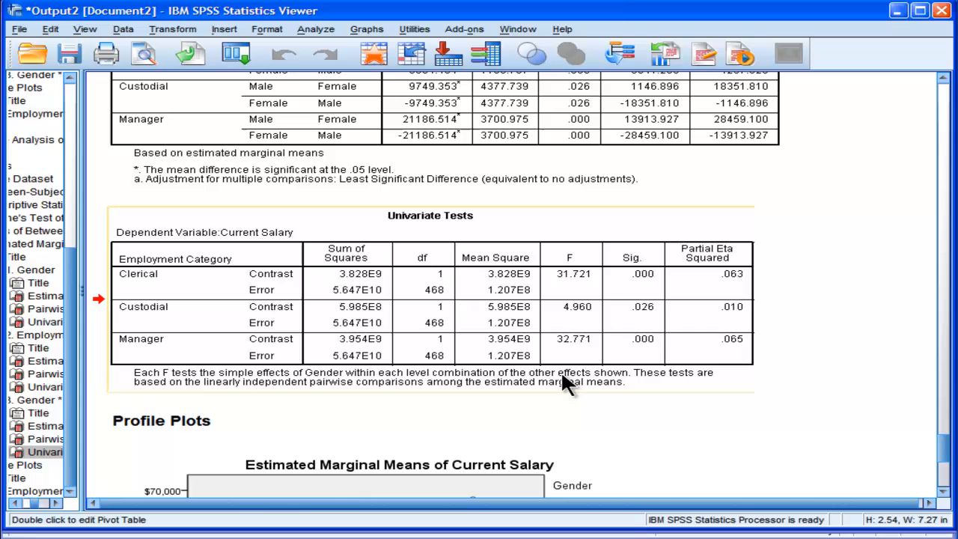
mouse_move(272, 289)
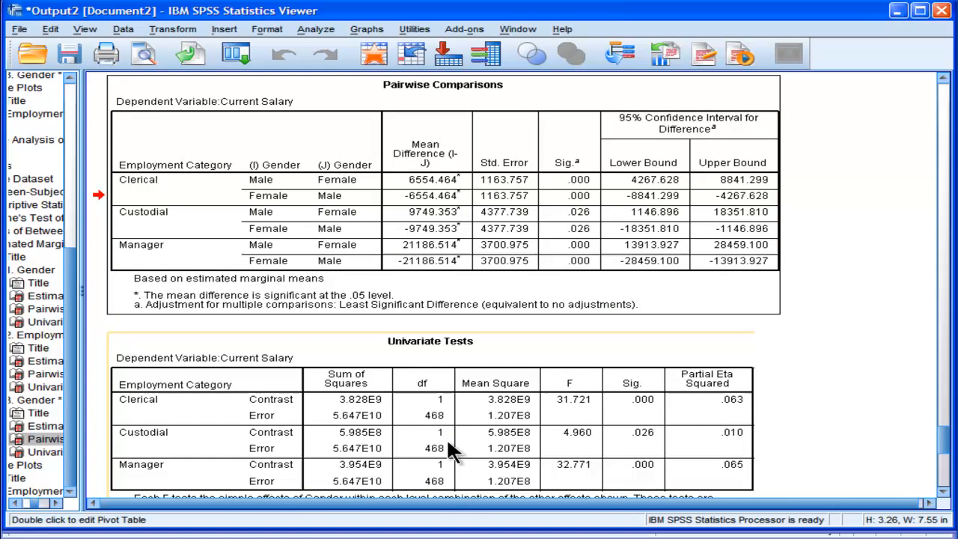
mouse_move(411, 223)
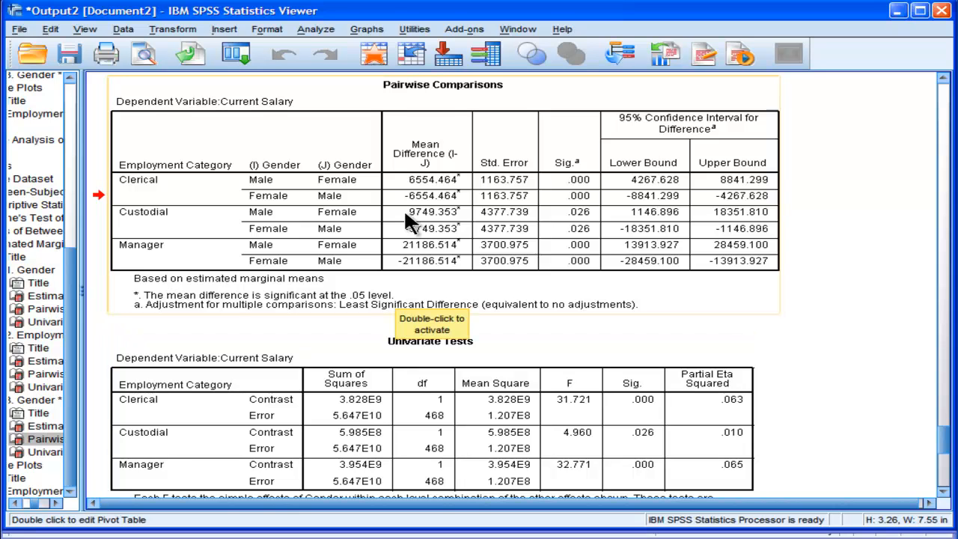
mouse_move(430, 184)
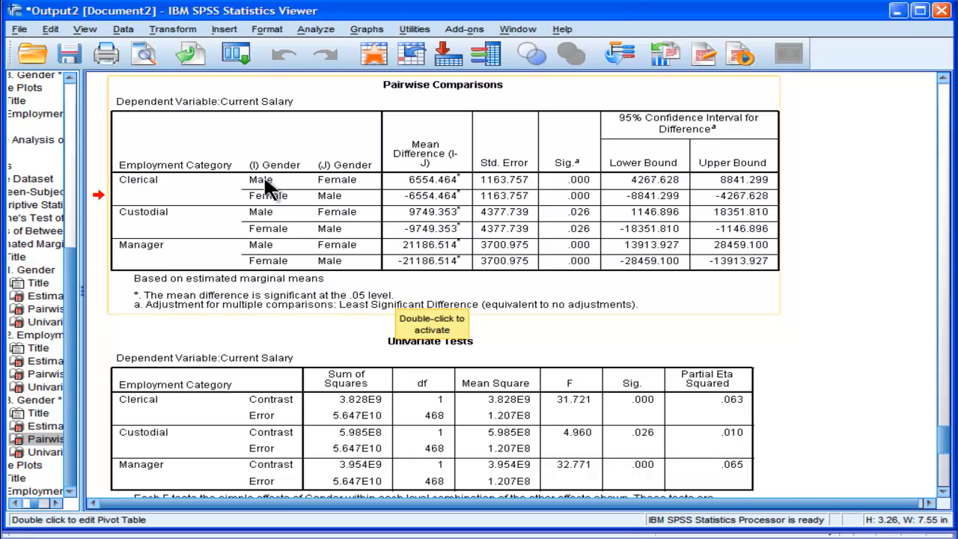
mouse_move(408, 196)
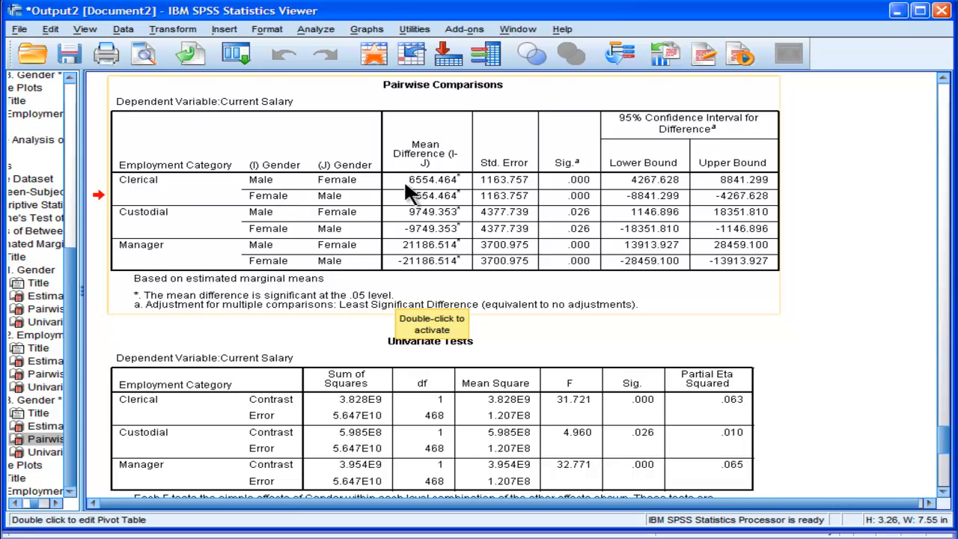
mouse_move(417, 193)
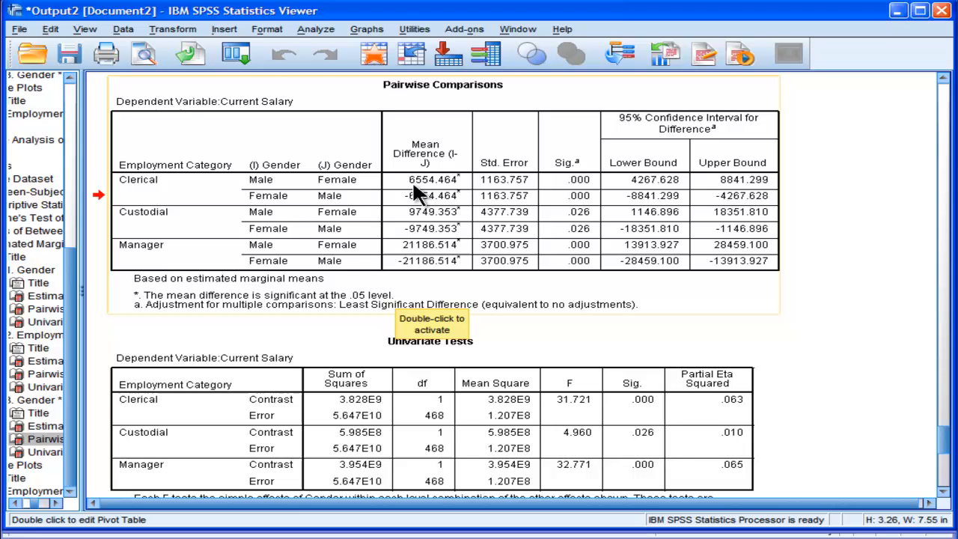
mouse_move(526, 192)
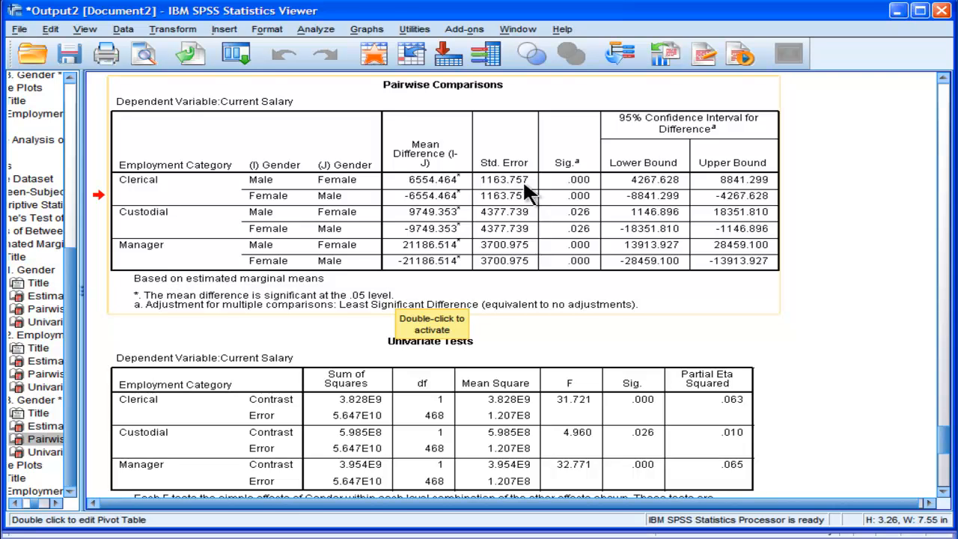
mouse_move(574, 195)
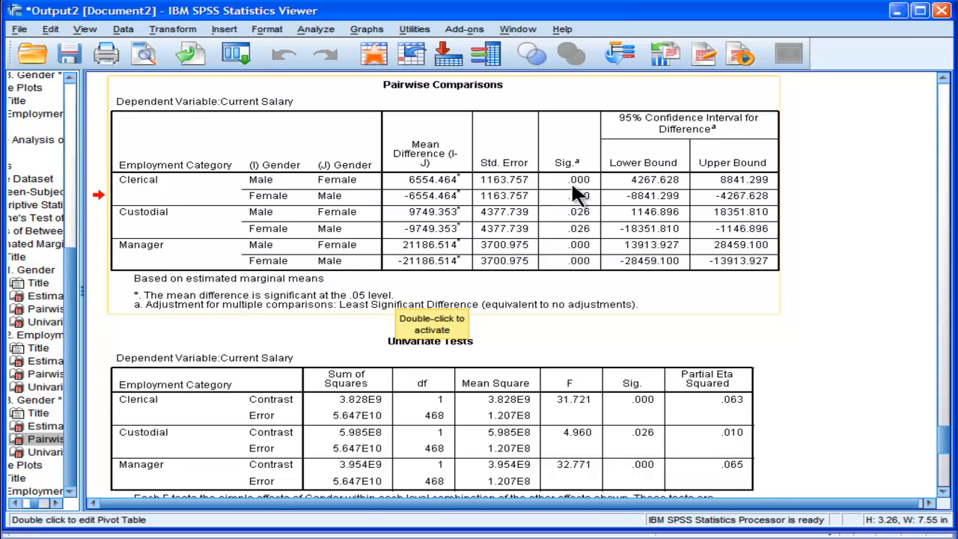
mouse_move(272, 231)
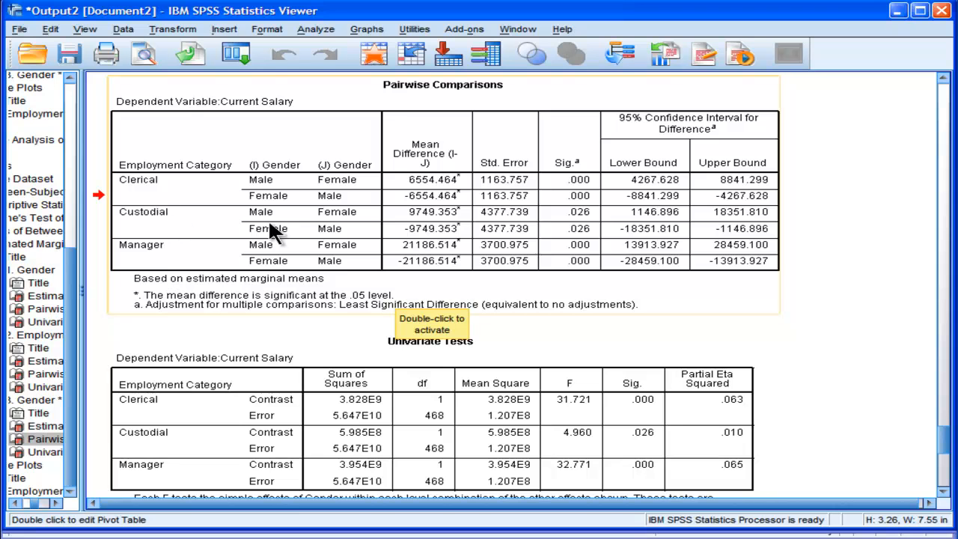
mouse_move(412, 225)
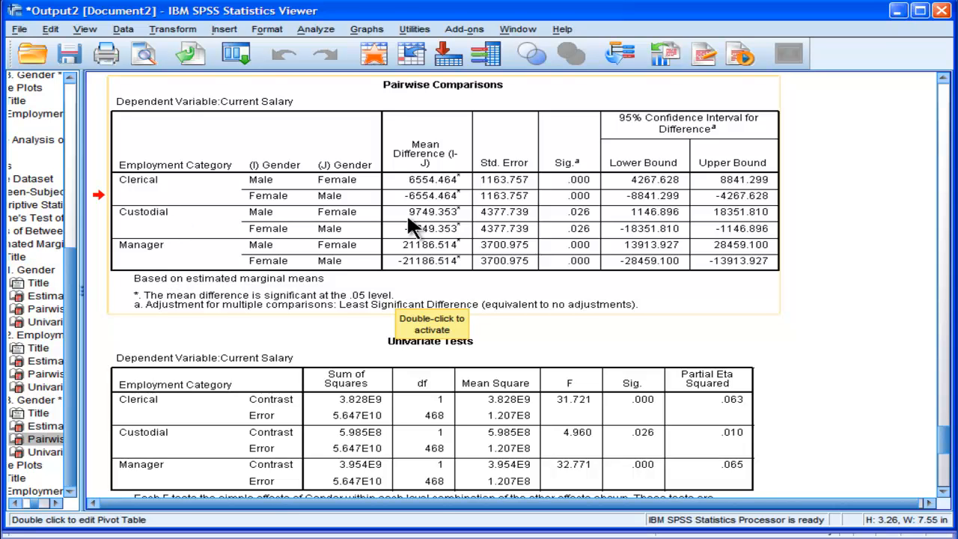
mouse_move(441, 228)
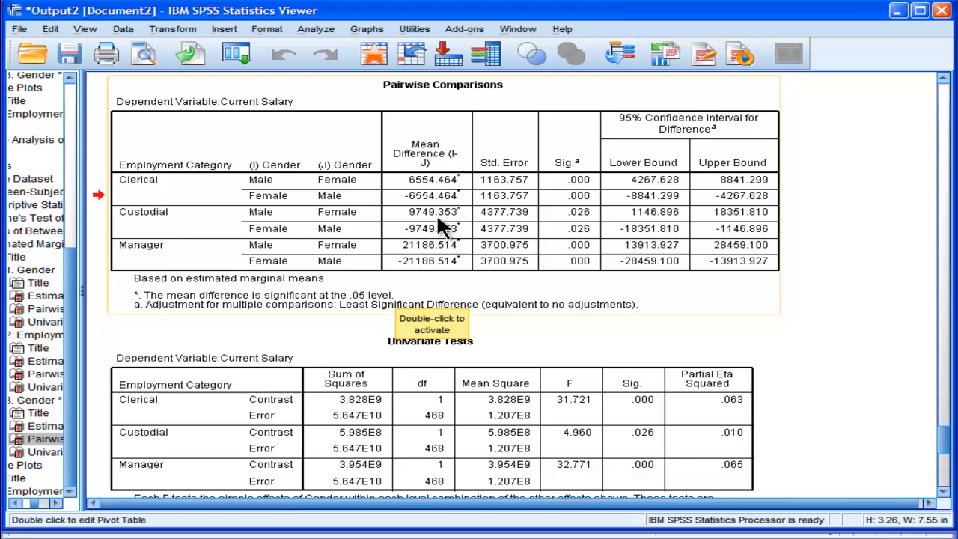
mouse_move(580, 225)
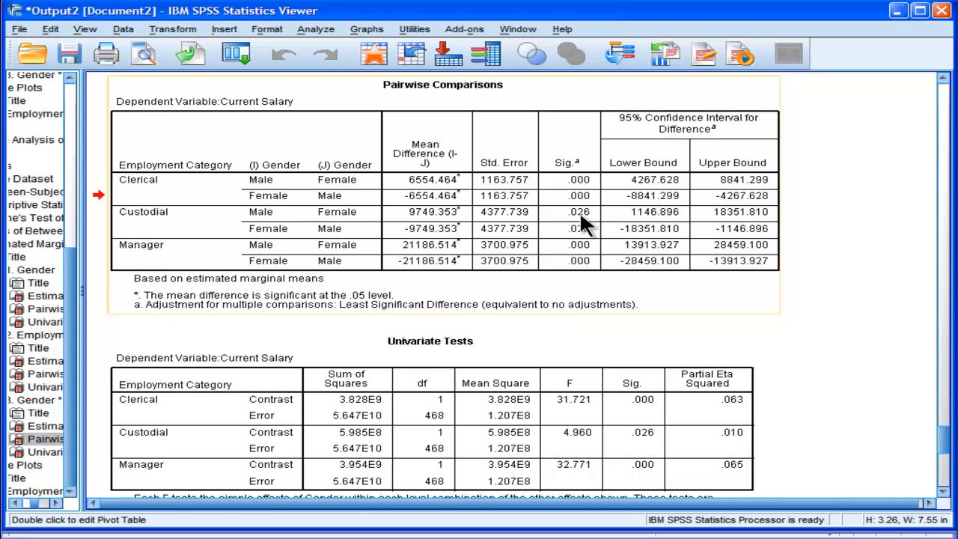
mouse_move(582, 225)
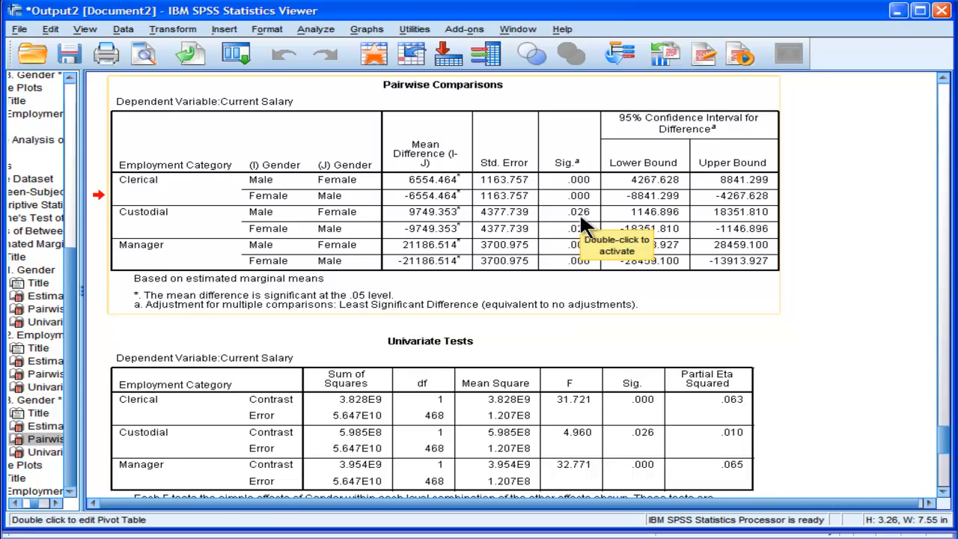
mouse_move(264, 251)
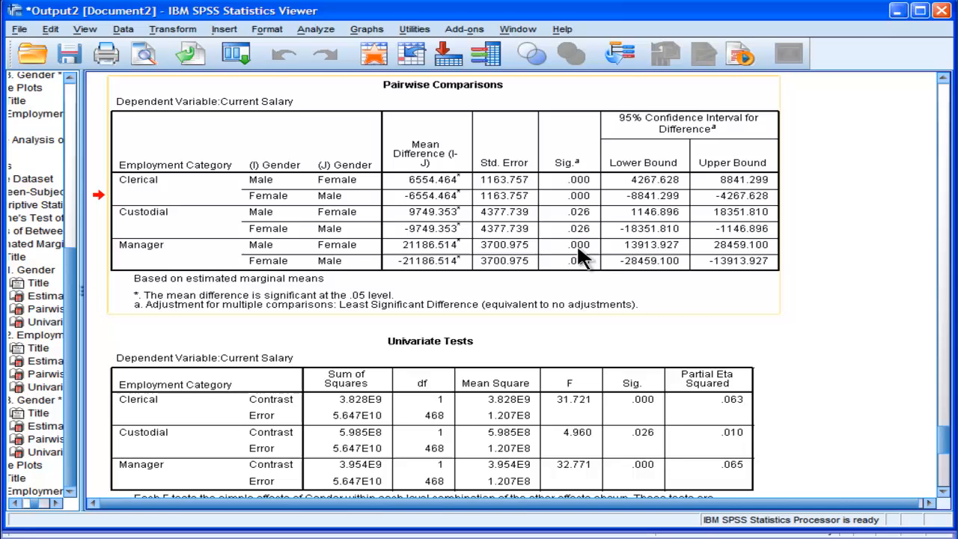
mouse_move(583, 259)
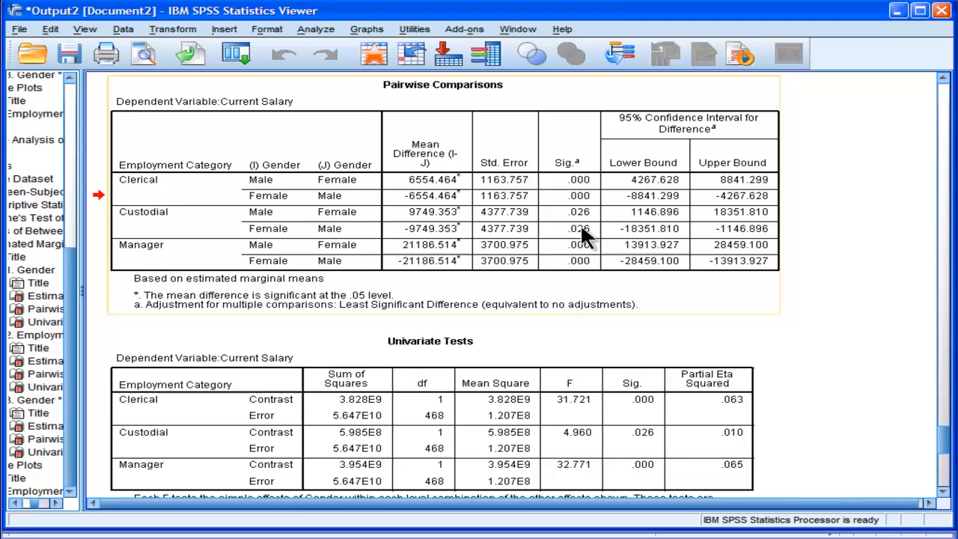
mouse_move(602, 245)
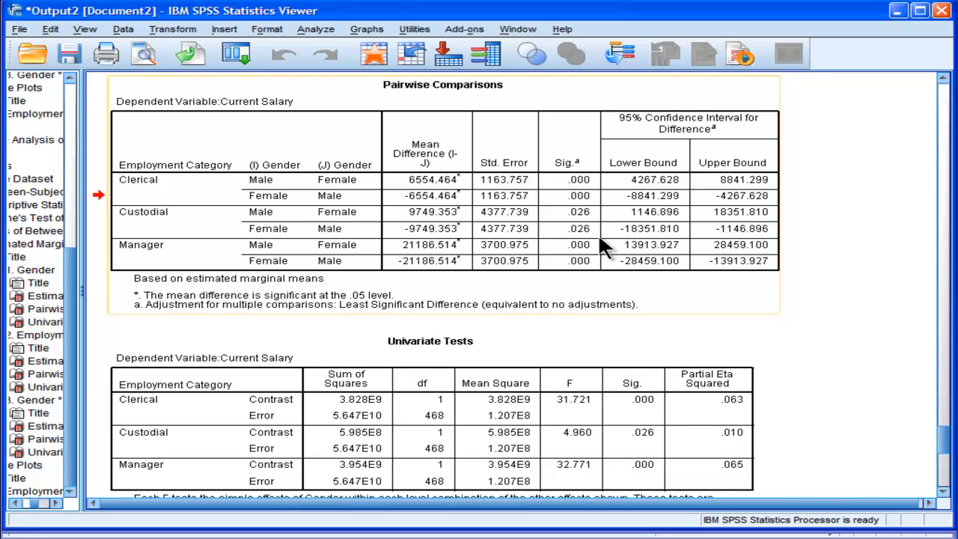
mouse_move(604, 247)
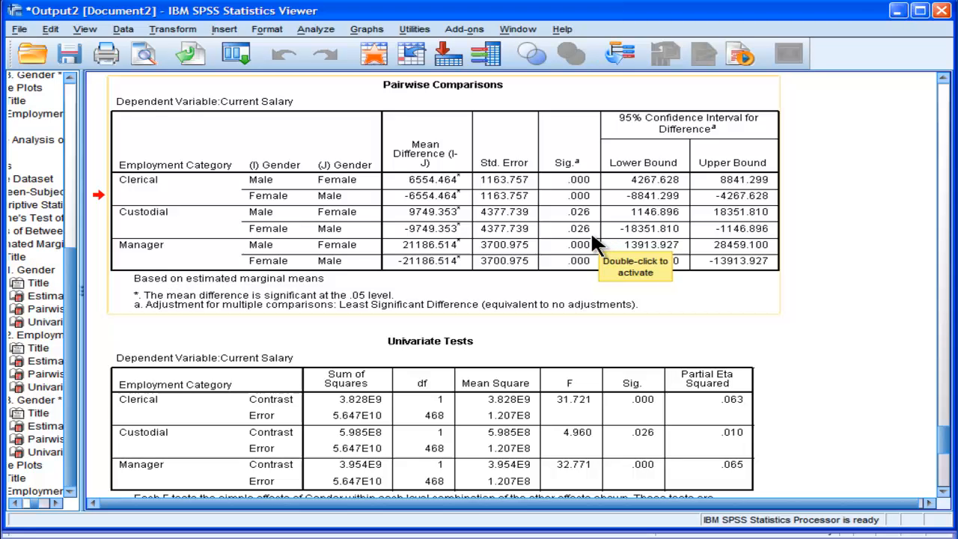
mouse_move(581, 234)
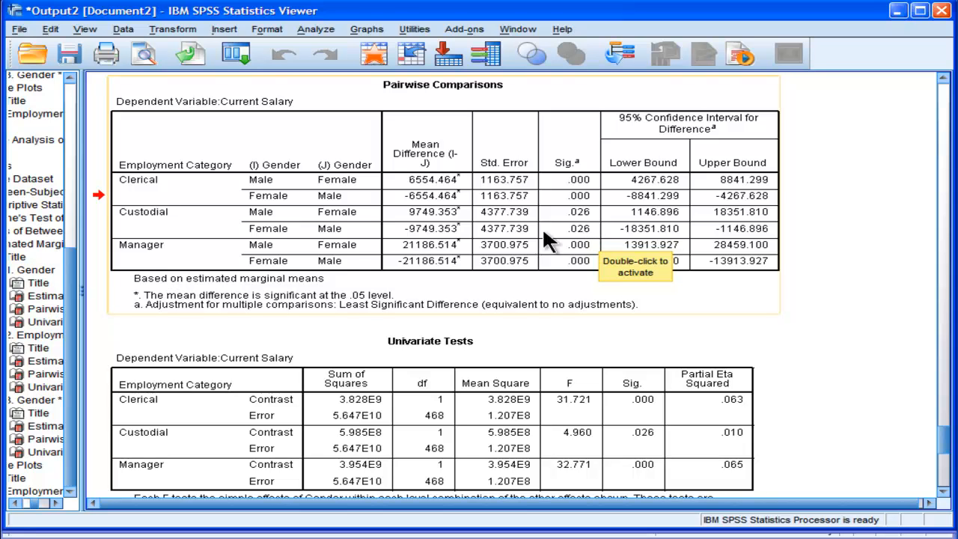
mouse_move(561, 218)
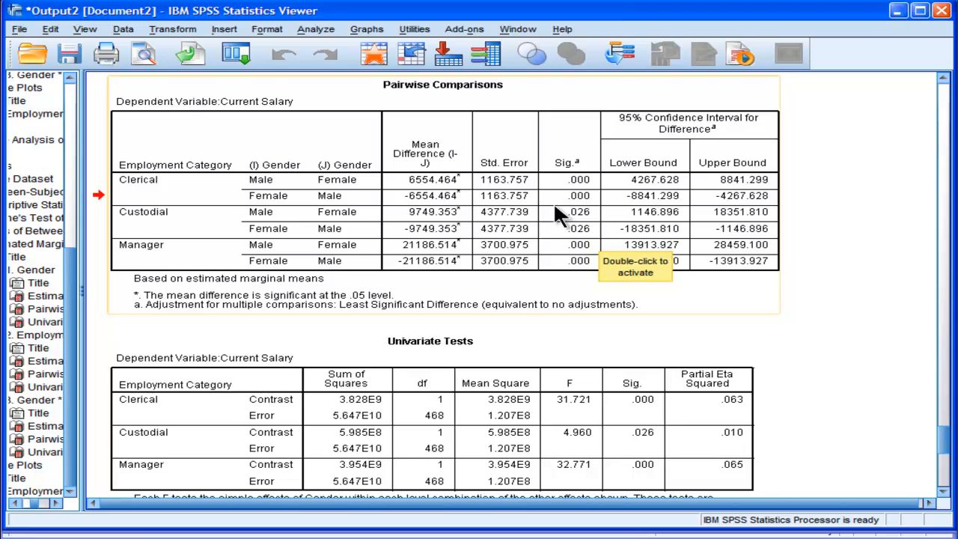
mouse_move(526, 221)
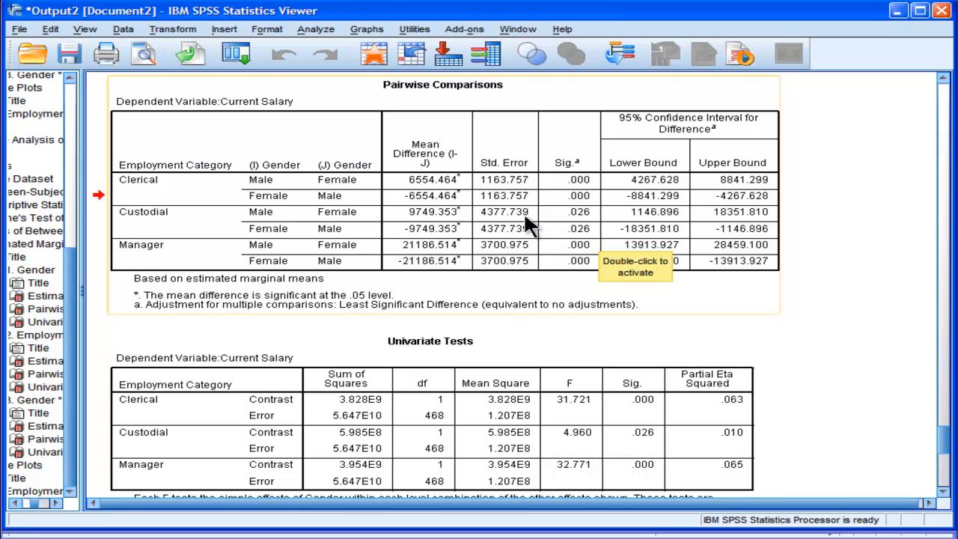
Scroll past the Univariate Tests table to the estimated marginal salary means profile plot.
scroll(down, 3)
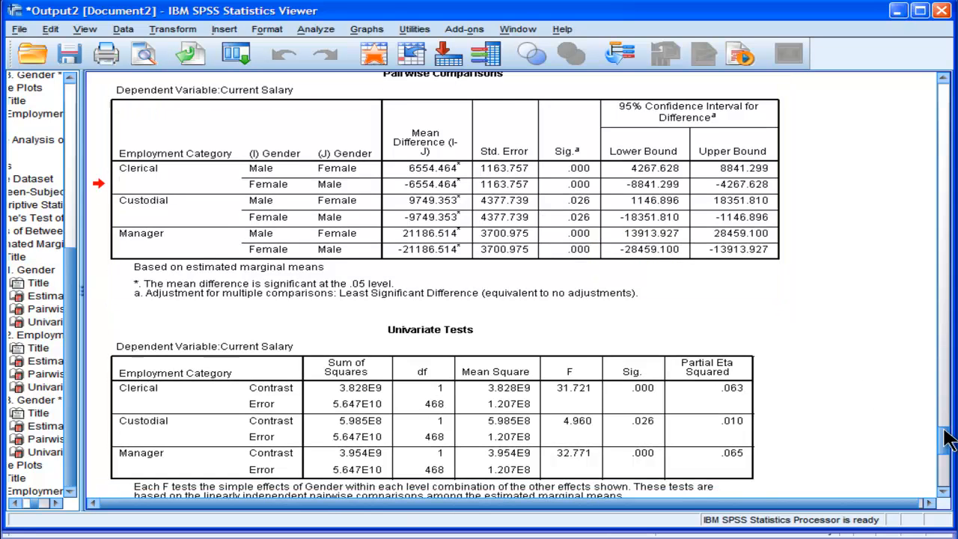
scroll(down, 3)
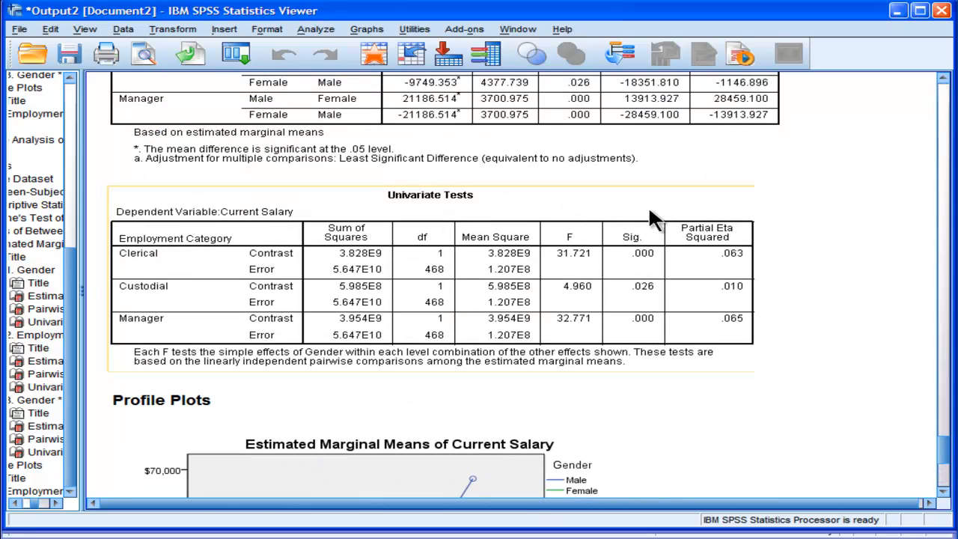
mouse_move(606, 322)
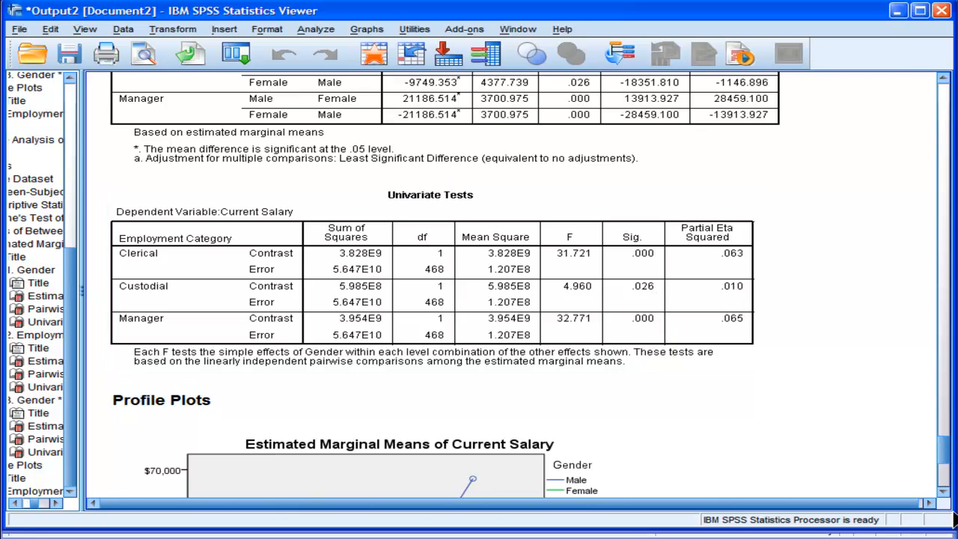
scroll(down, 3)
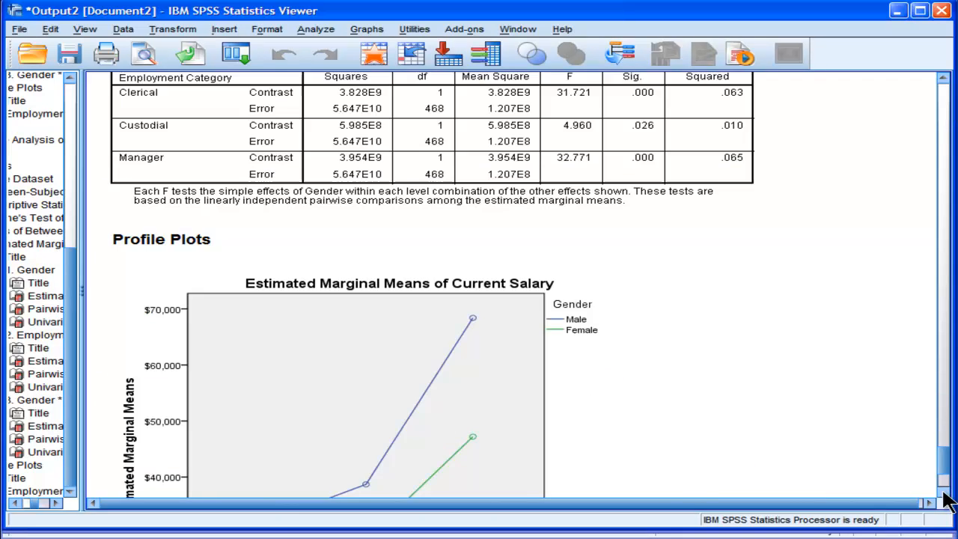
scroll(down, 3)
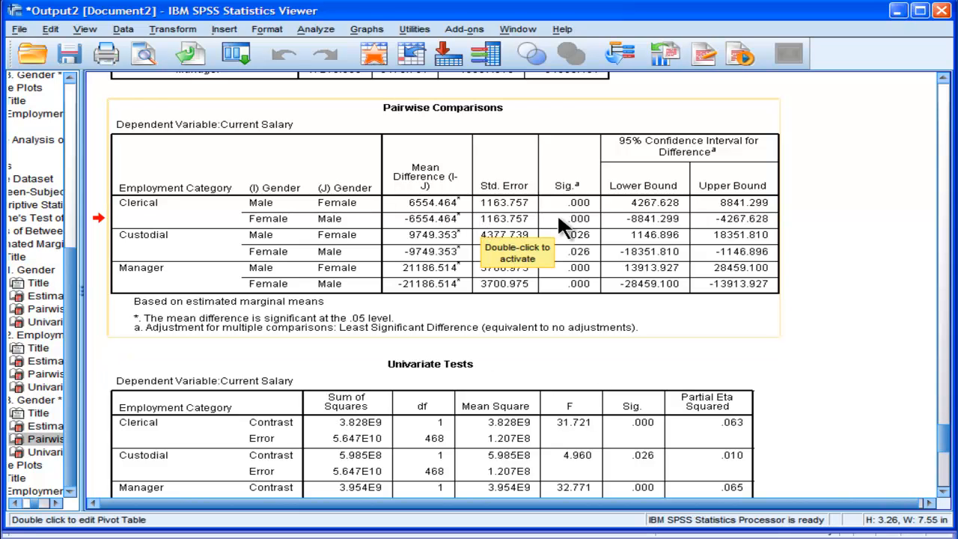
mouse_move(196, 198)
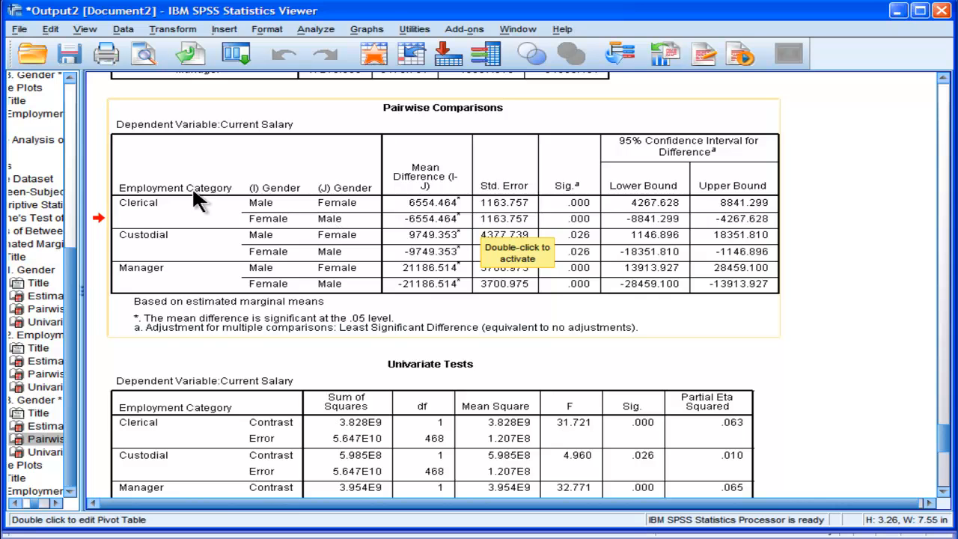
mouse_move(172, 273)
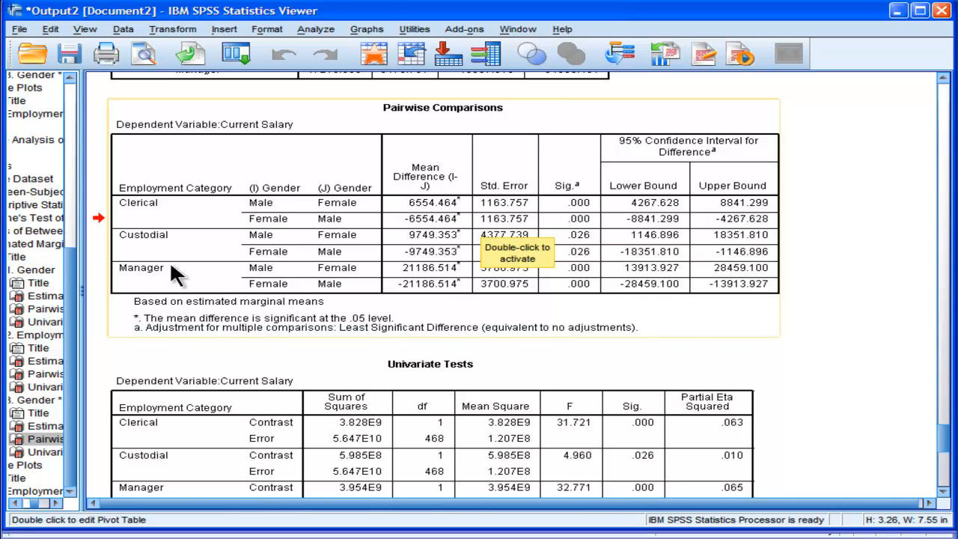
mouse_move(898, 428)
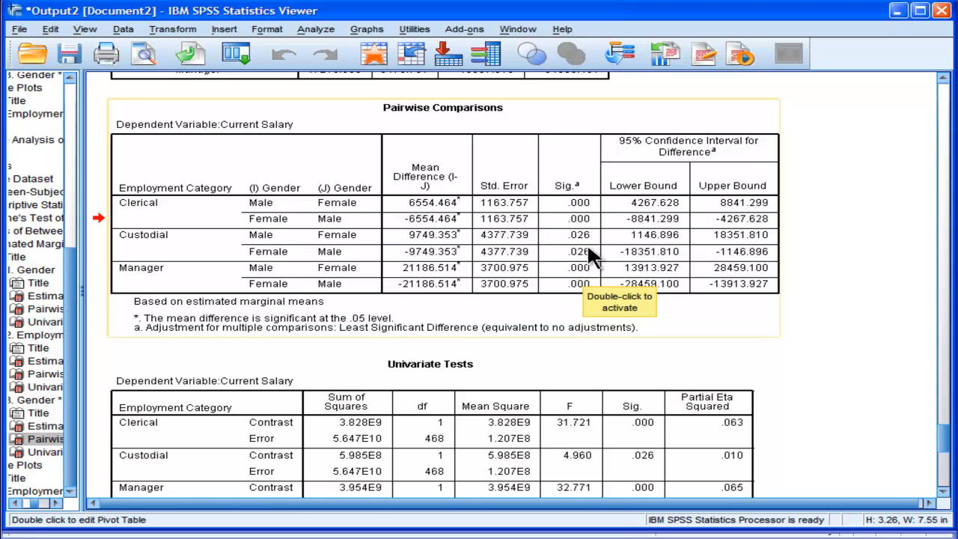
mouse_move(590, 242)
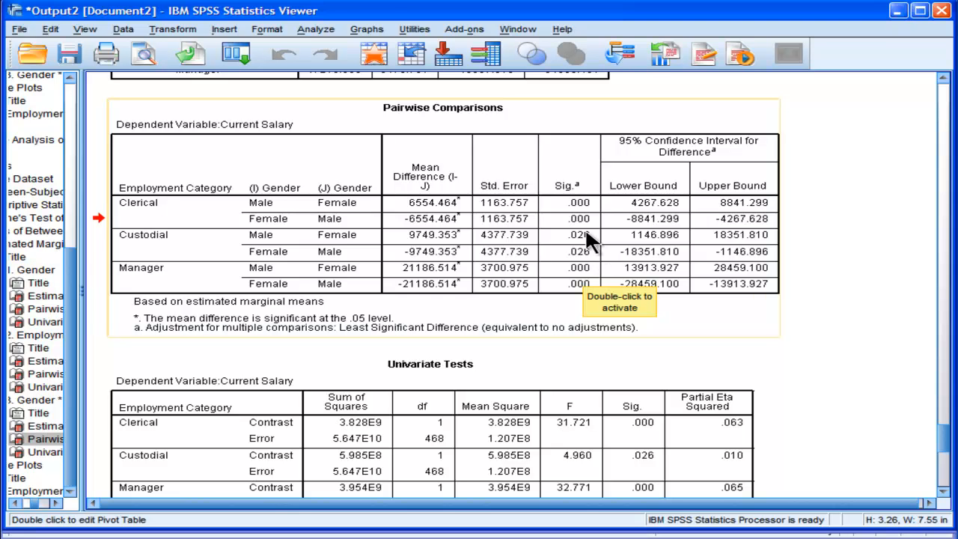
mouse_move(615, 295)
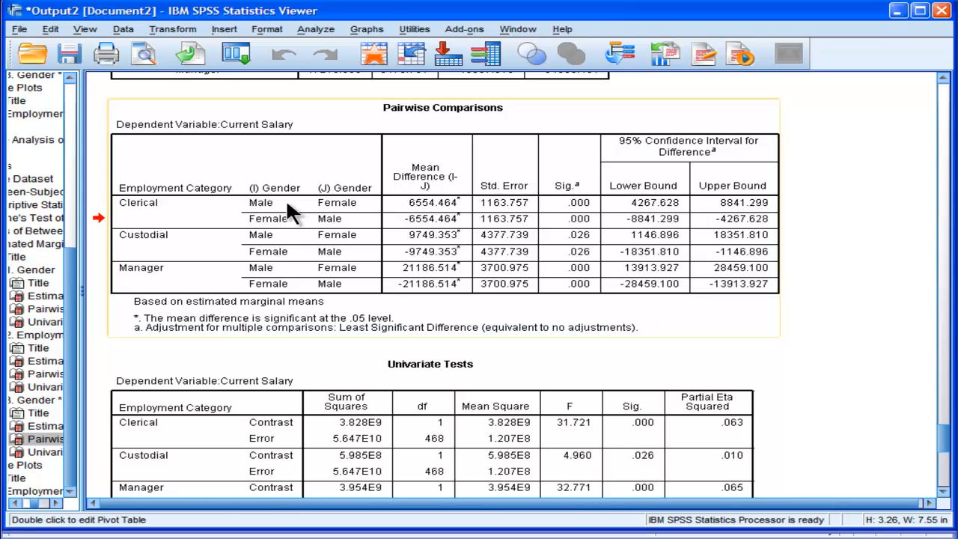
mouse_move(576, 254)
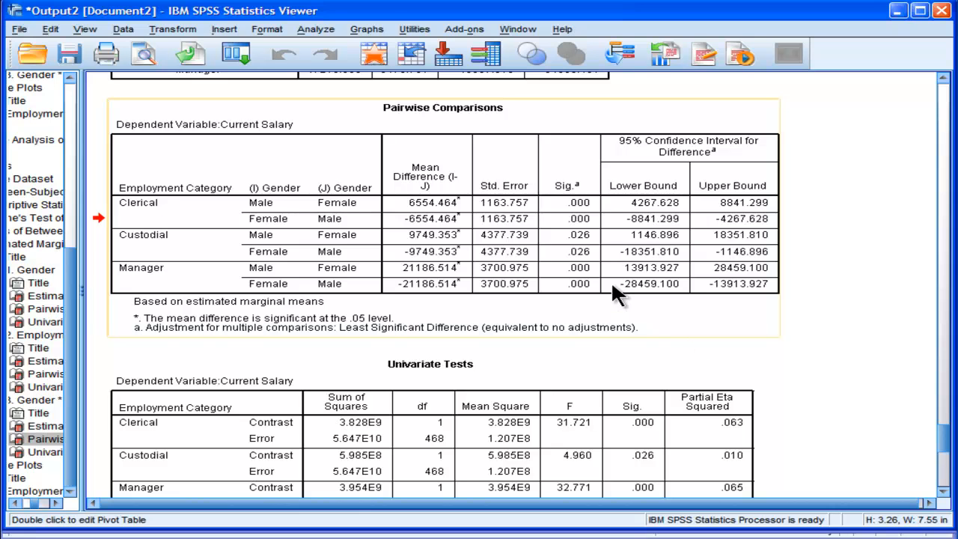
mouse_move(605, 269)
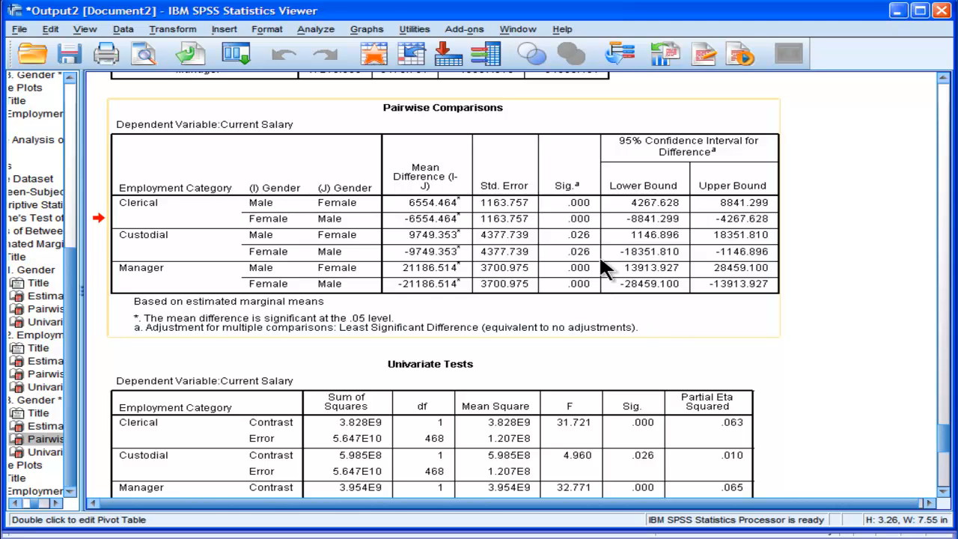
mouse_move(599, 247)
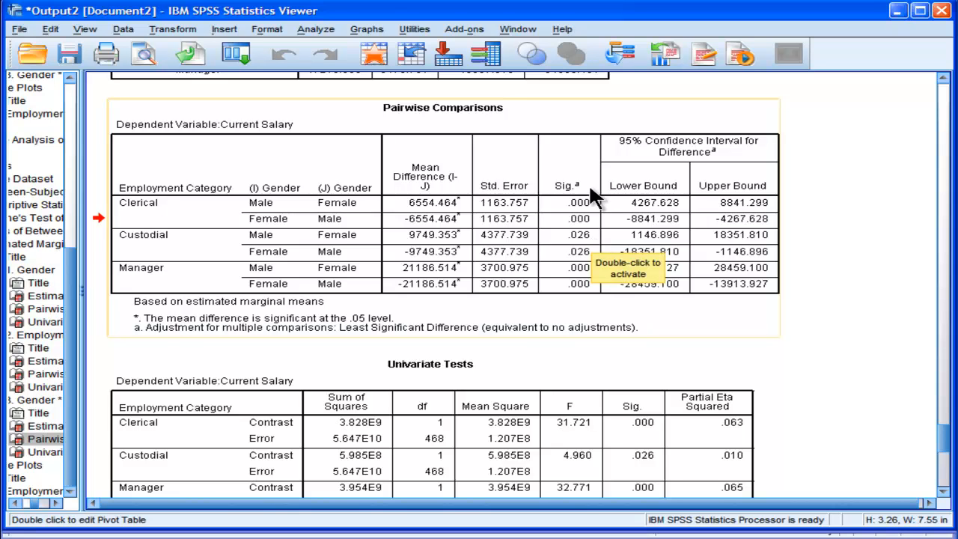
mouse_move(834, 409)
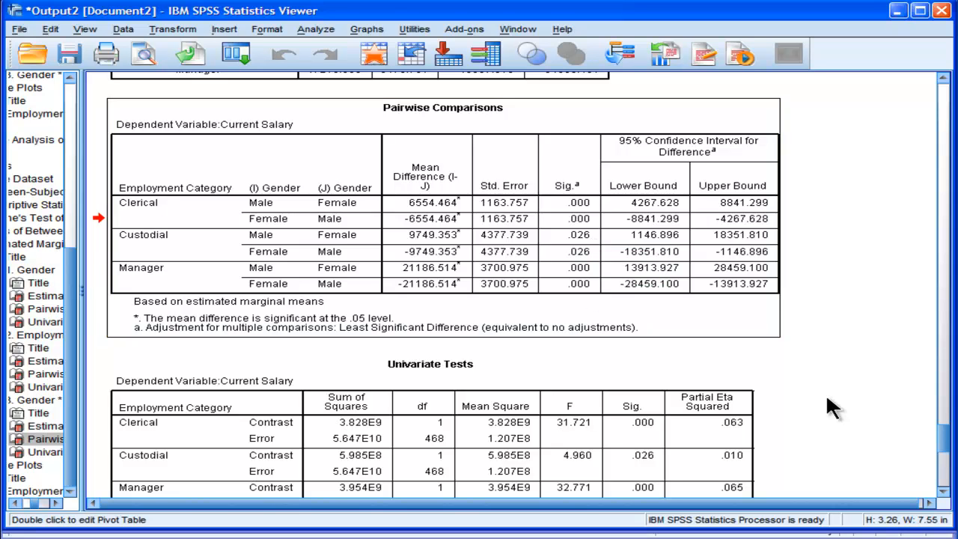
scroll(down, 3)
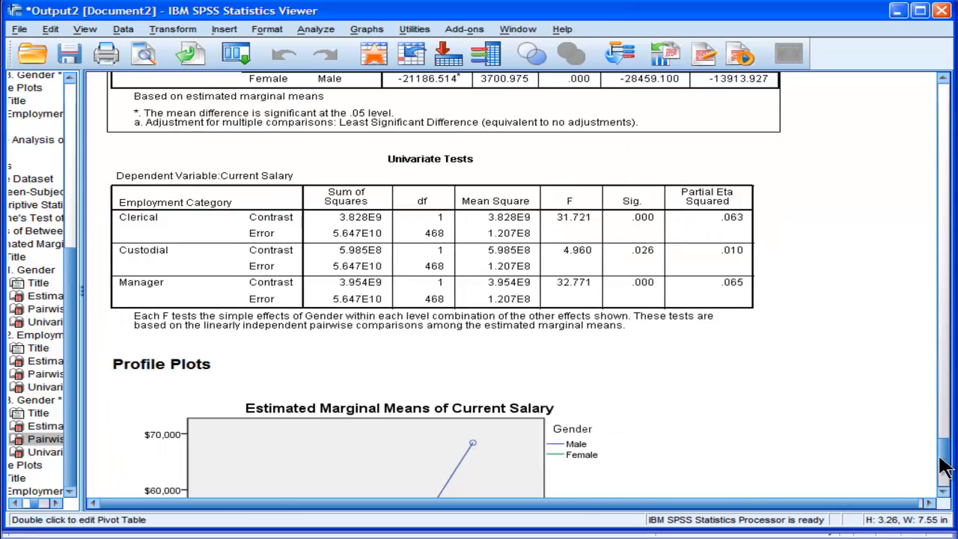
scroll(down, 3)
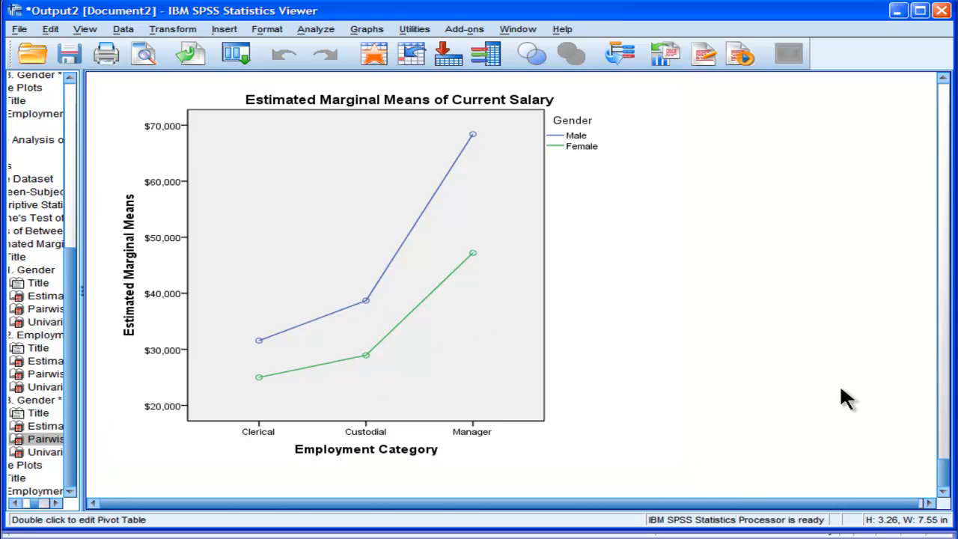
click(524, 288)
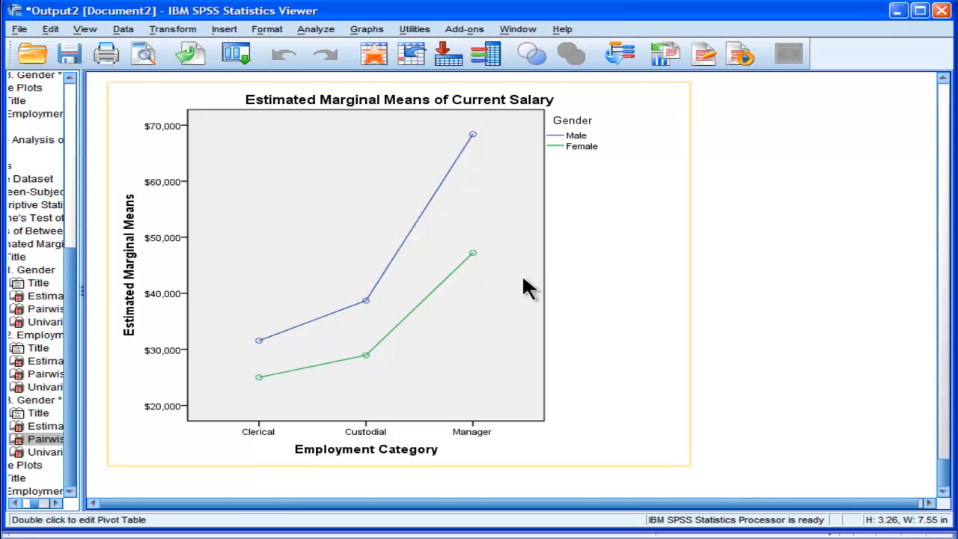
mouse_move(477, 279)
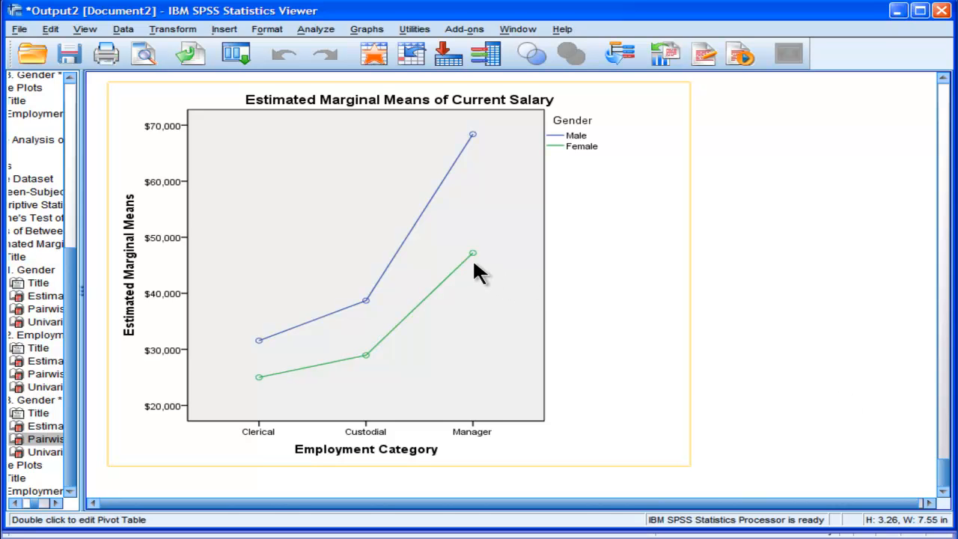
mouse_move(476, 286)
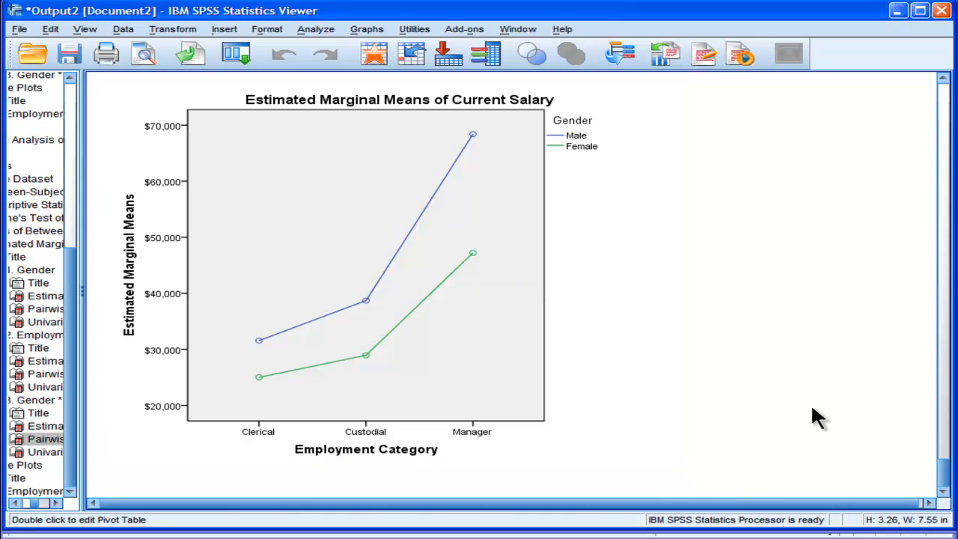
click(445, 447)
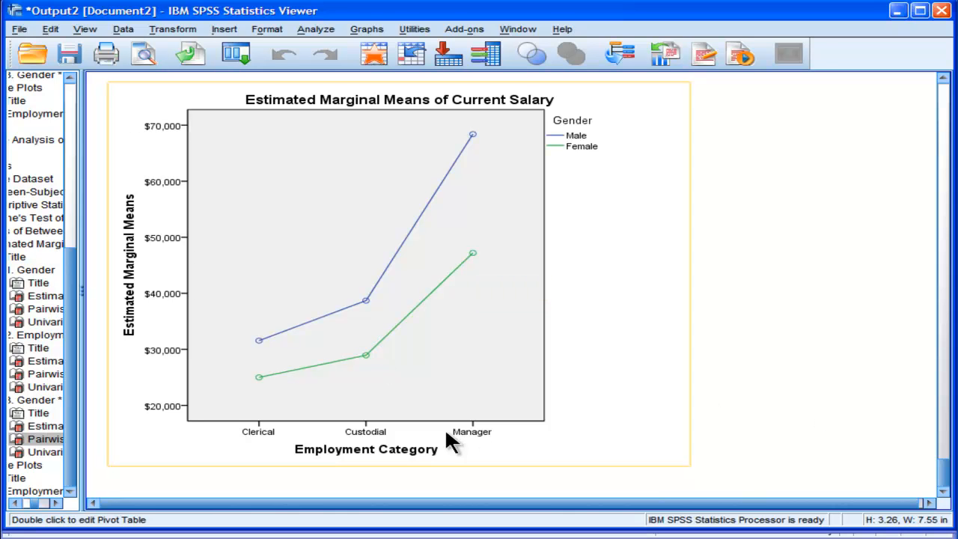
mouse_move(245, 462)
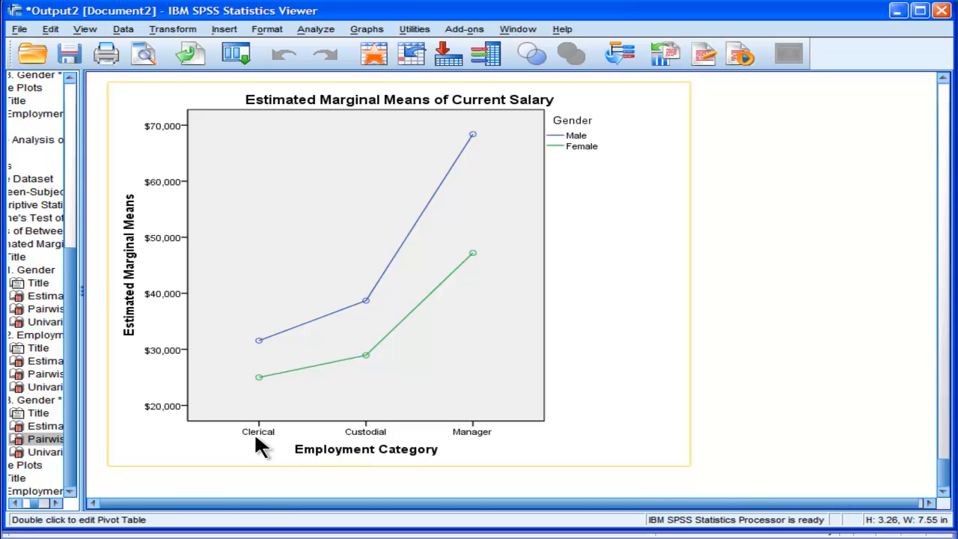
mouse_move(486, 255)
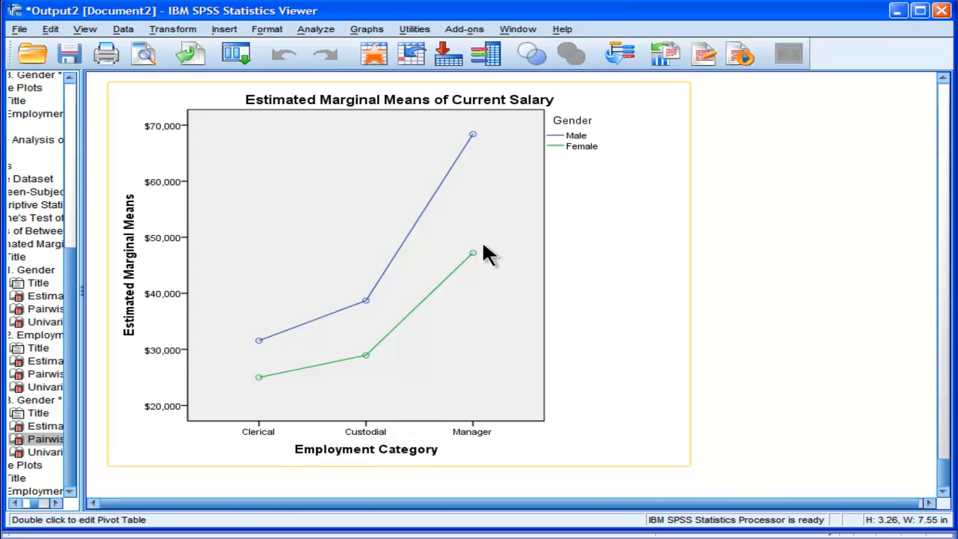
mouse_move(591, 333)
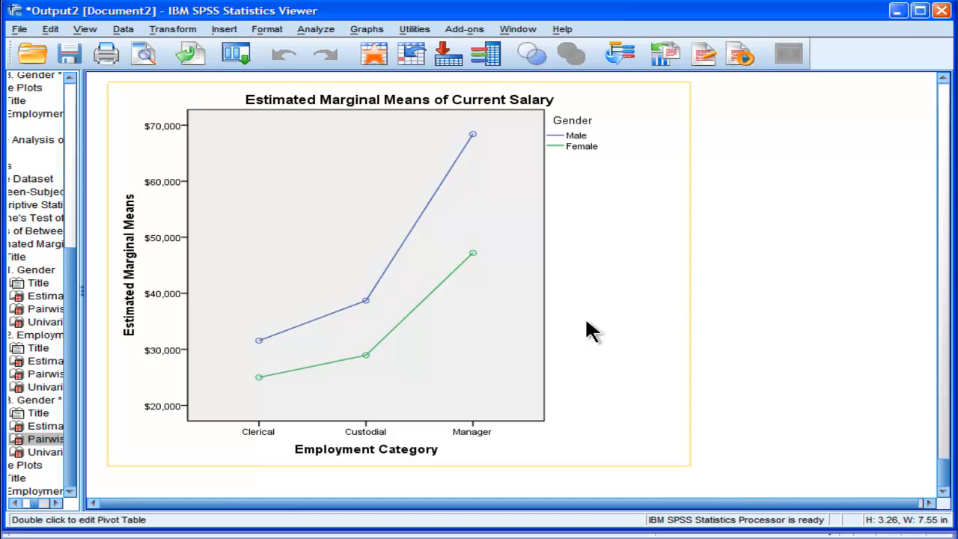
mouse_move(470, 253)
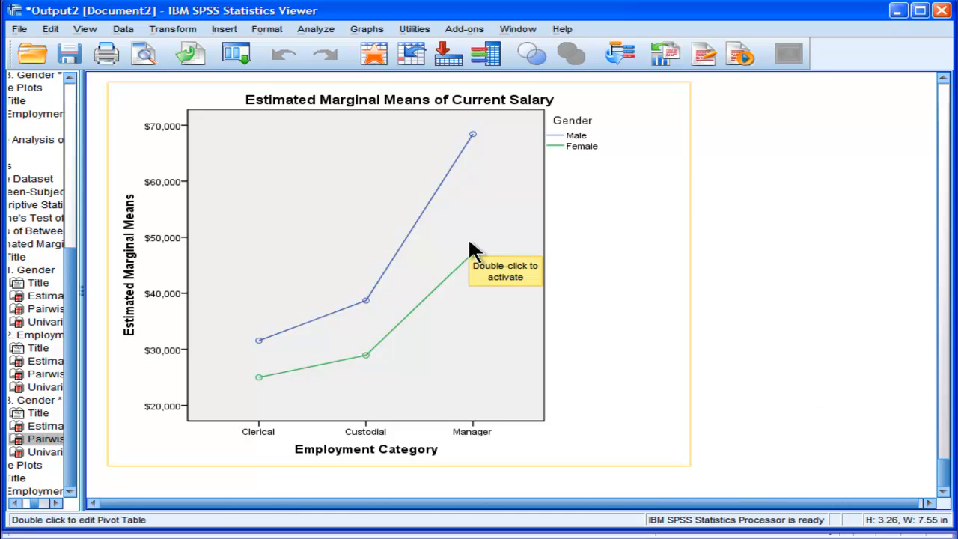
mouse_move(484, 213)
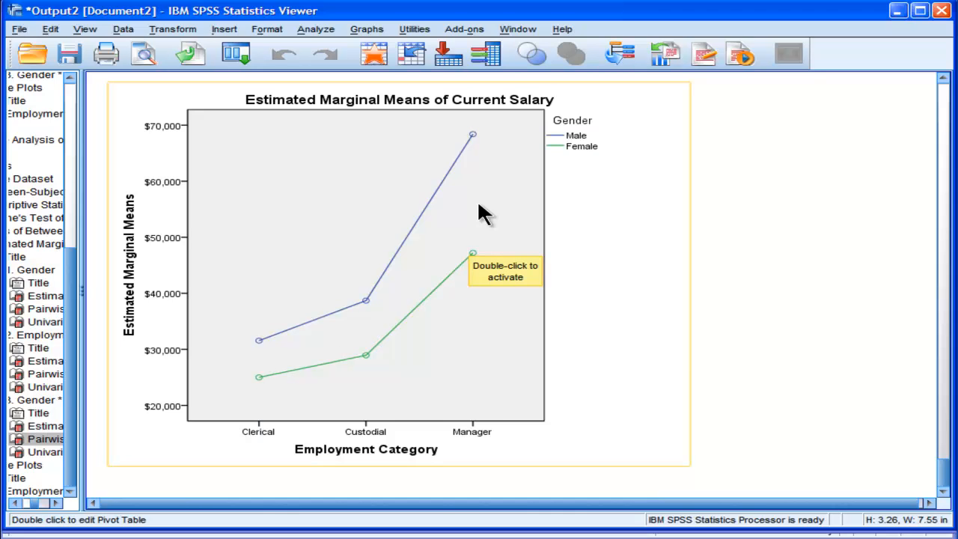
mouse_move(405, 384)
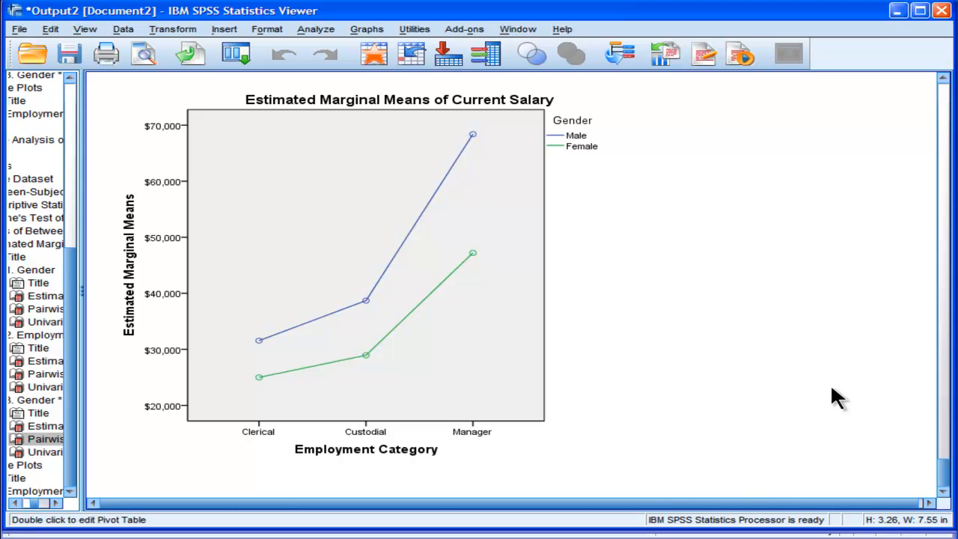
click(471, 266)
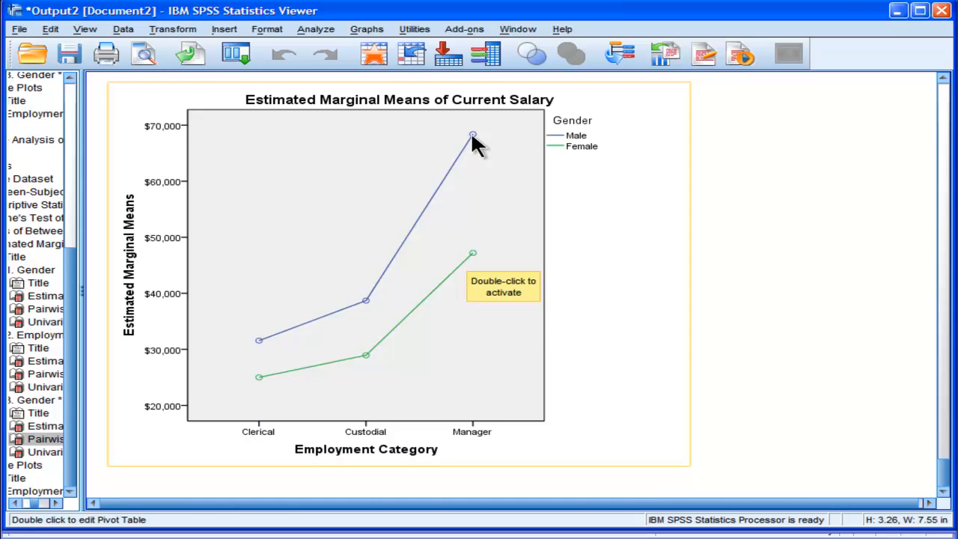
mouse_move(808, 346)
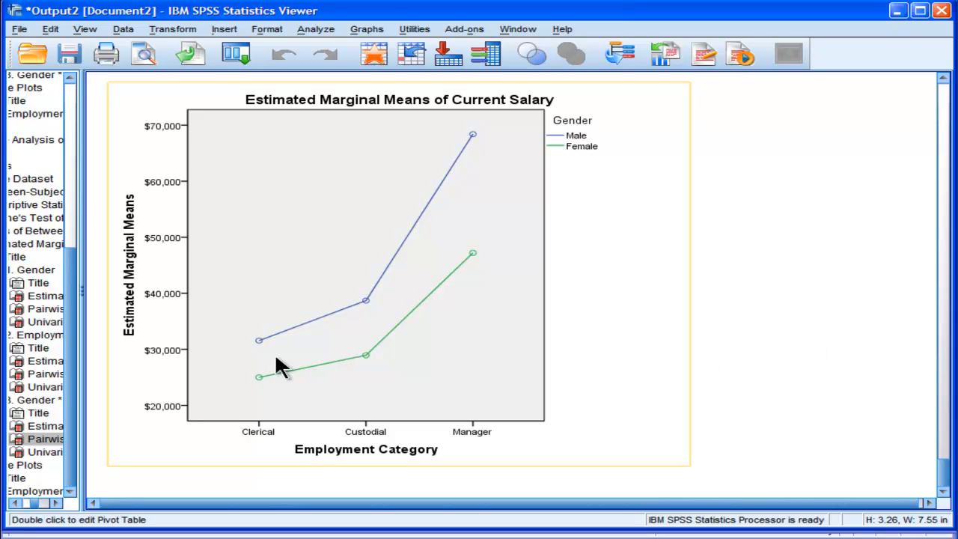
mouse_move(462, 288)
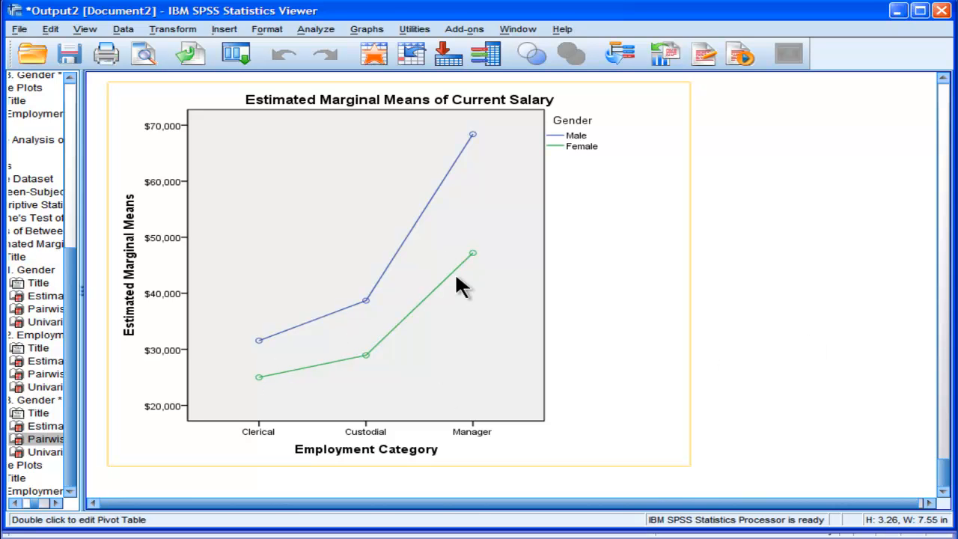
mouse_move(498, 170)
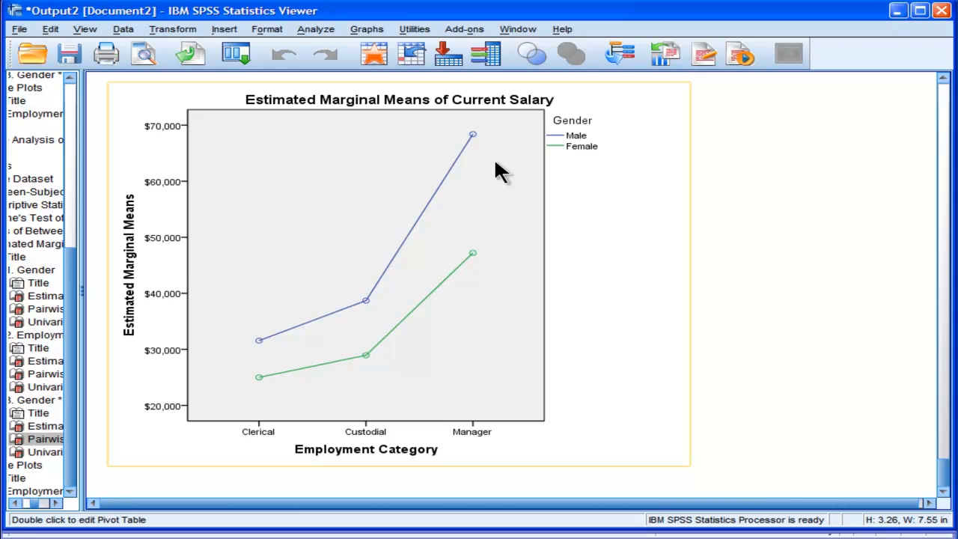
Scroll to the Pairwise Comparisons table and activate it for pivot-table editing.
scroll(down, 3)
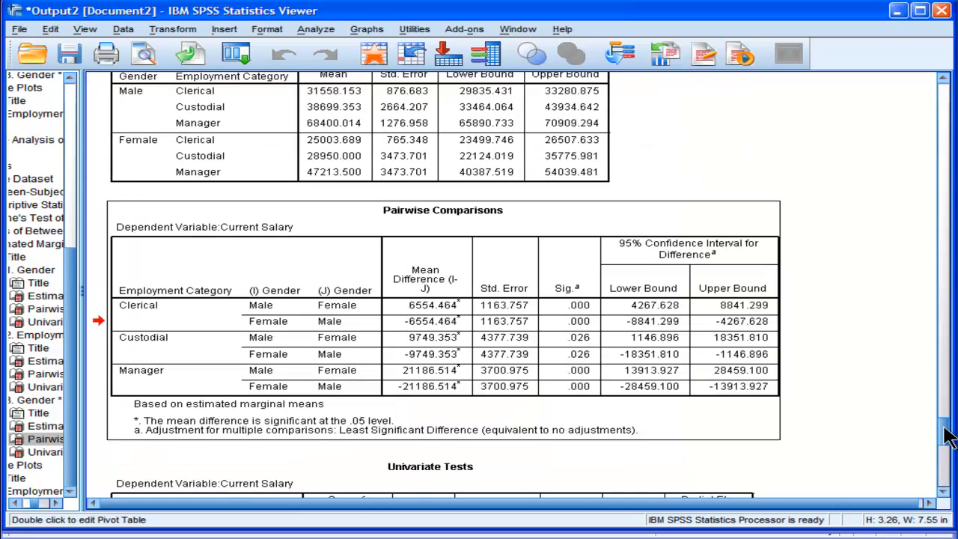
scroll(down, 3)
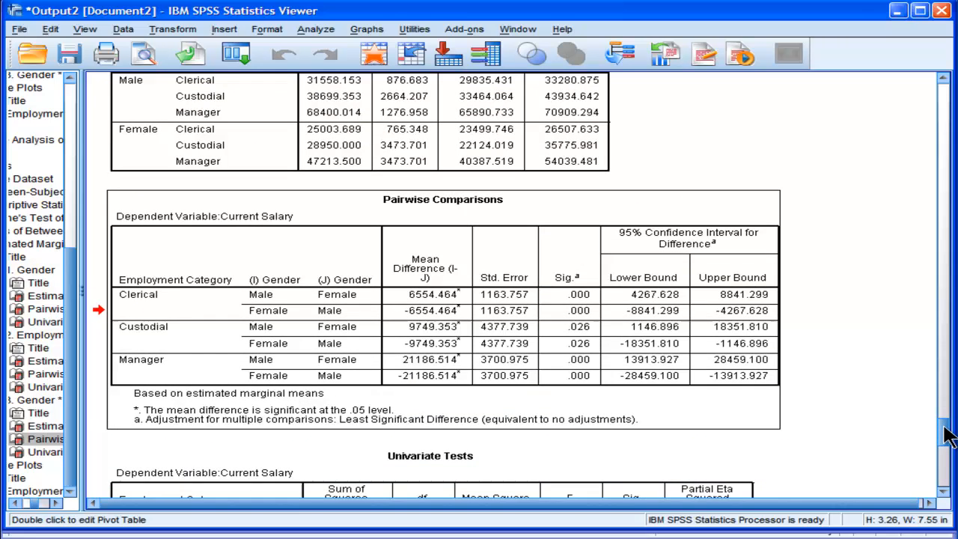
mouse_move(558, 305)
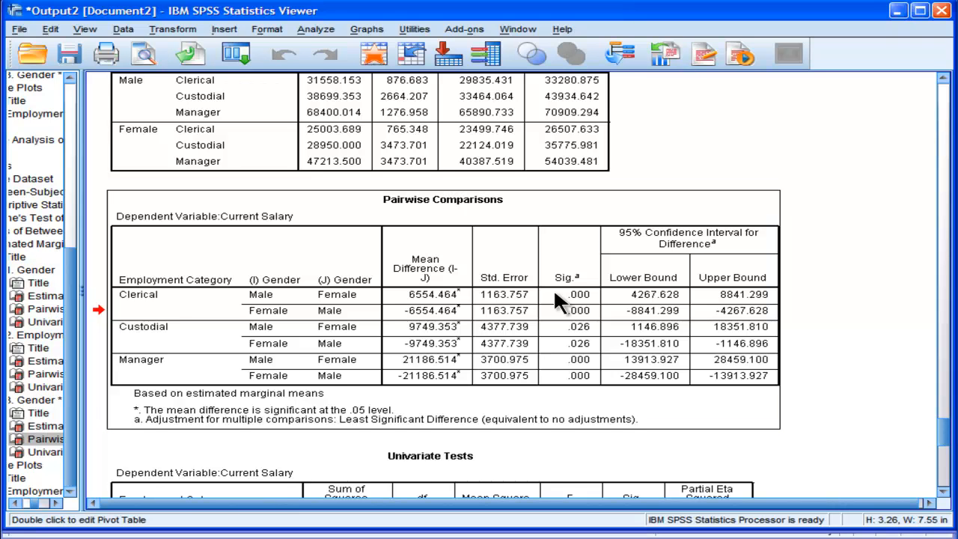
double_click(442, 208)
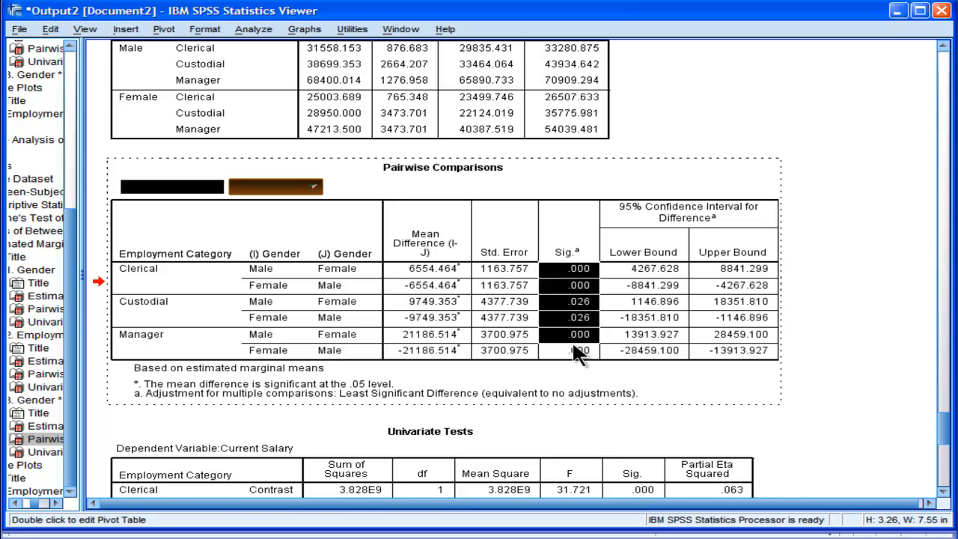
Format the selected Sig. cells to 10 decimal places via Cell Properties.
right_click(577, 350)
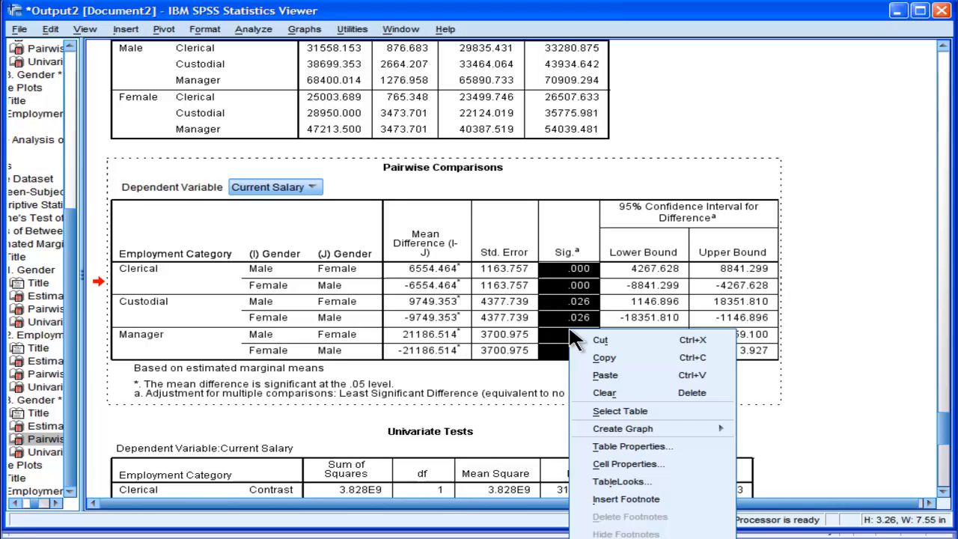
click(629, 464)
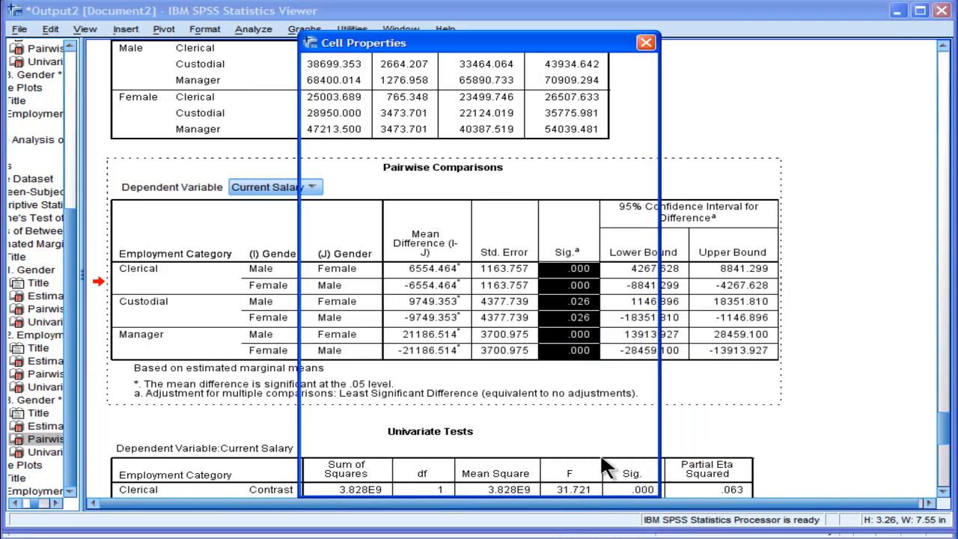
click(458, 77)
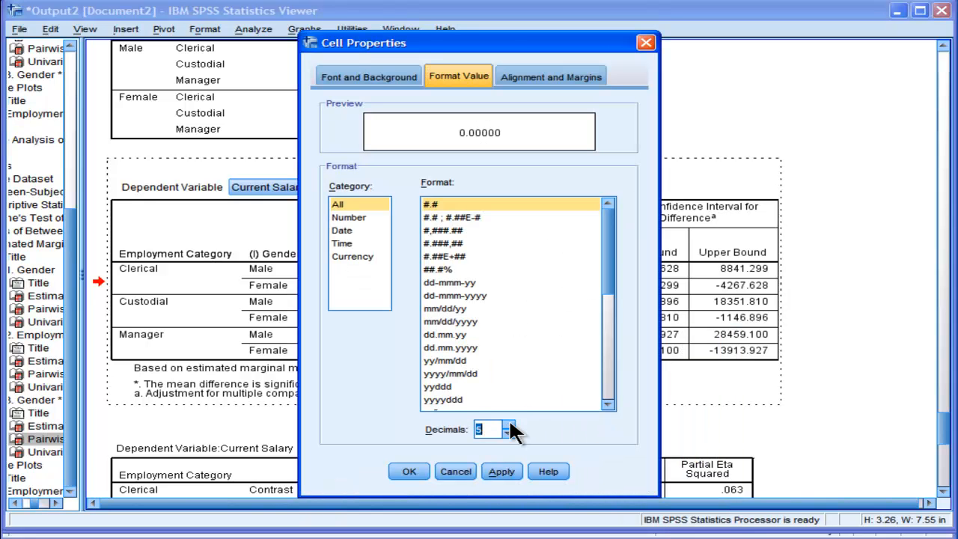
click(502, 470)
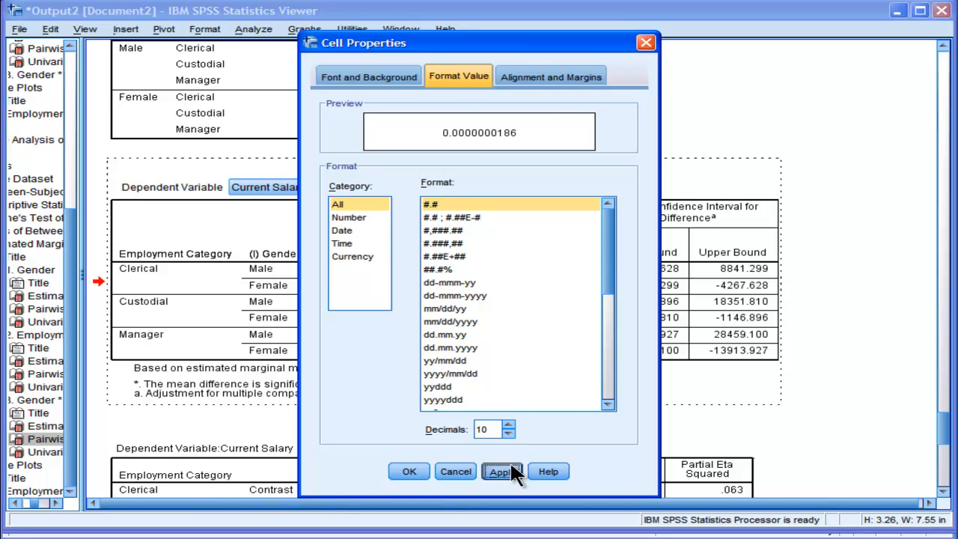
click(502, 471)
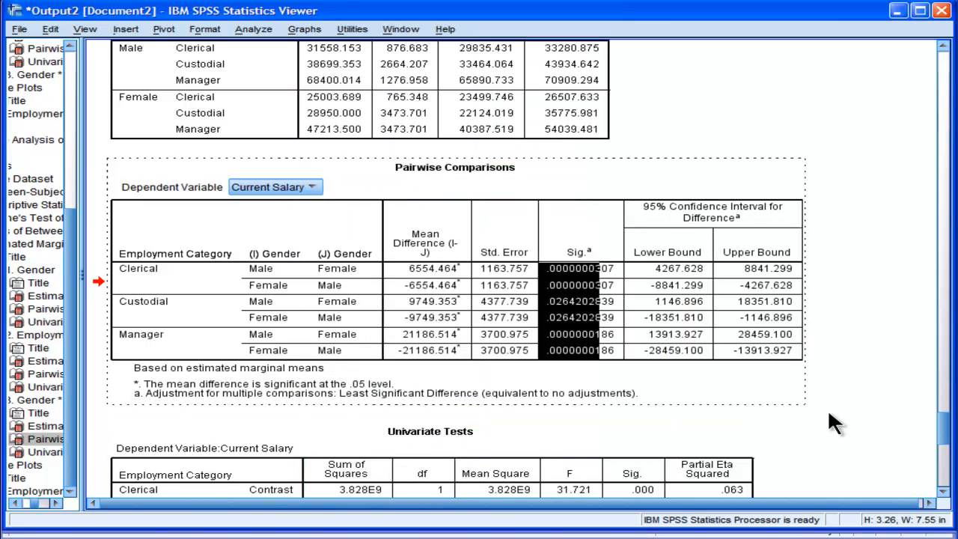
mouse_move(548, 302)
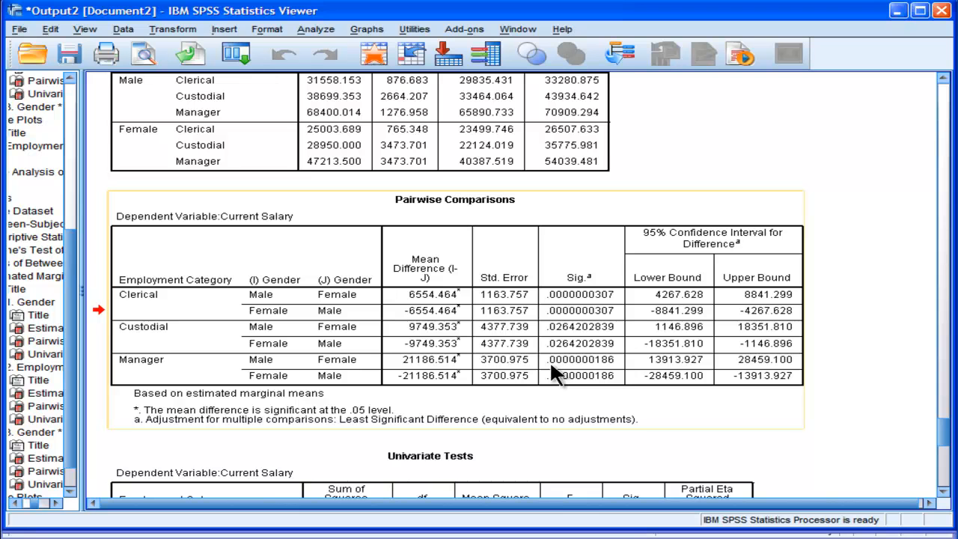
mouse_move(554, 373)
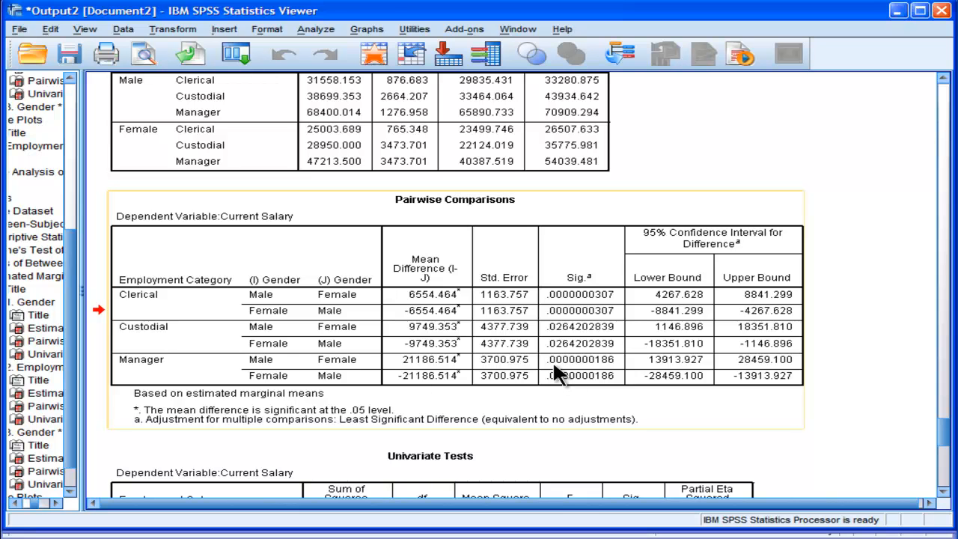
mouse_move(559, 375)
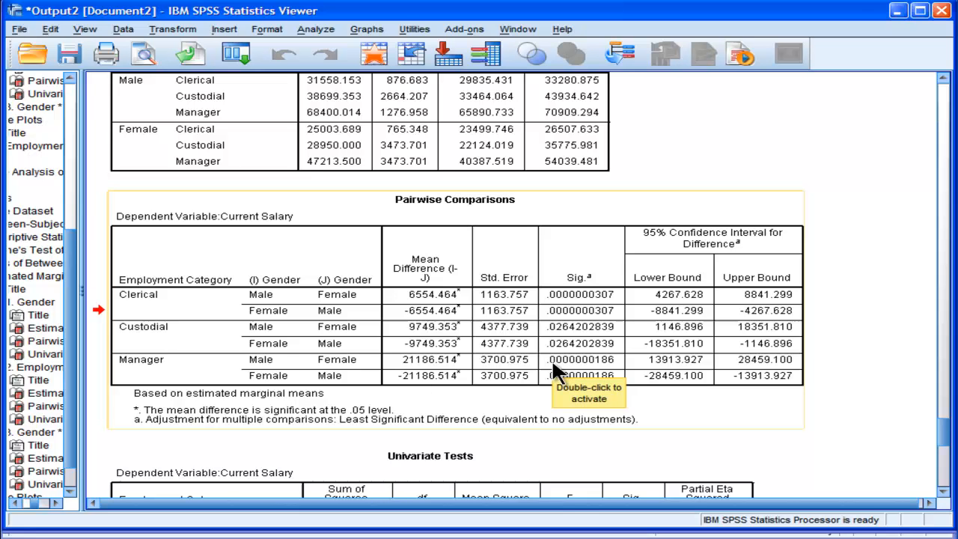
mouse_move(569, 386)
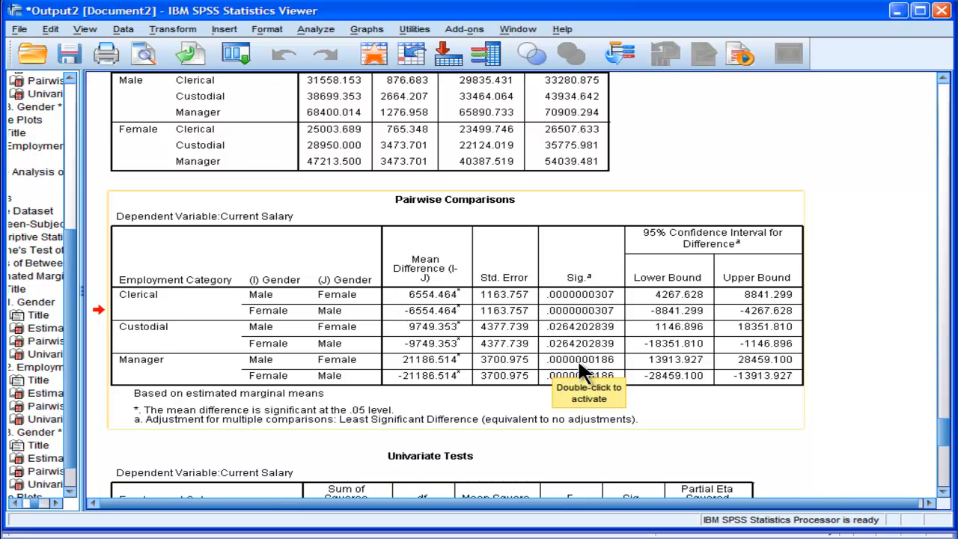
mouse_move(595, 374)
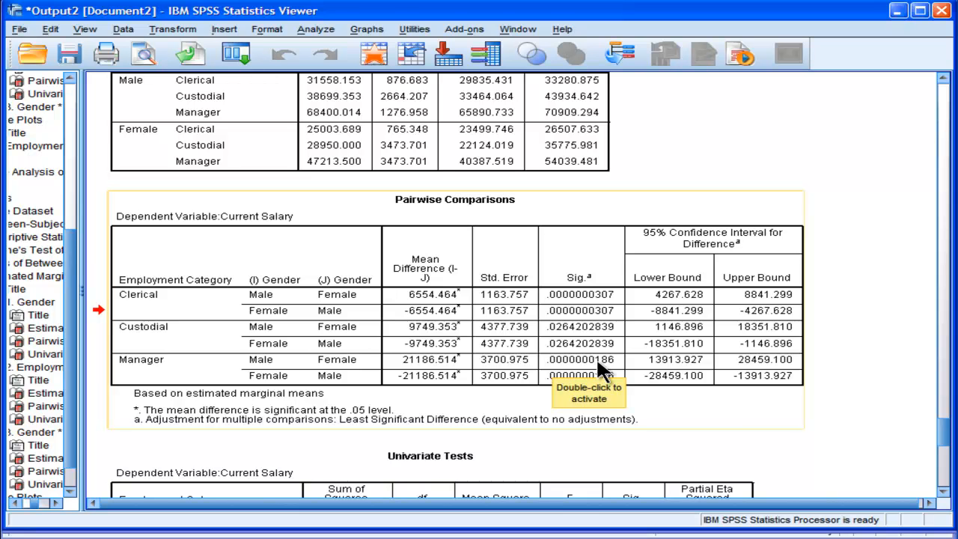
mouse_move(612, 380)
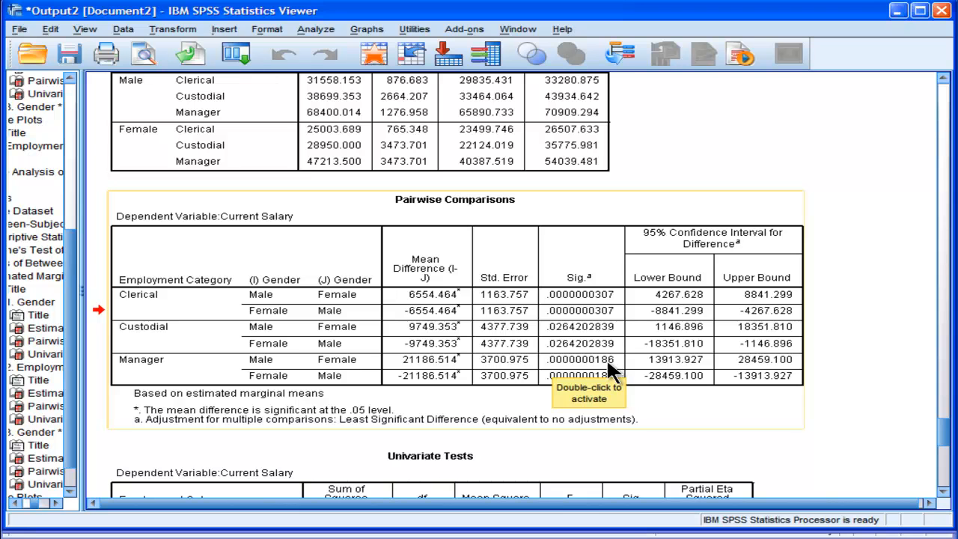
mouse_move(602, 329)
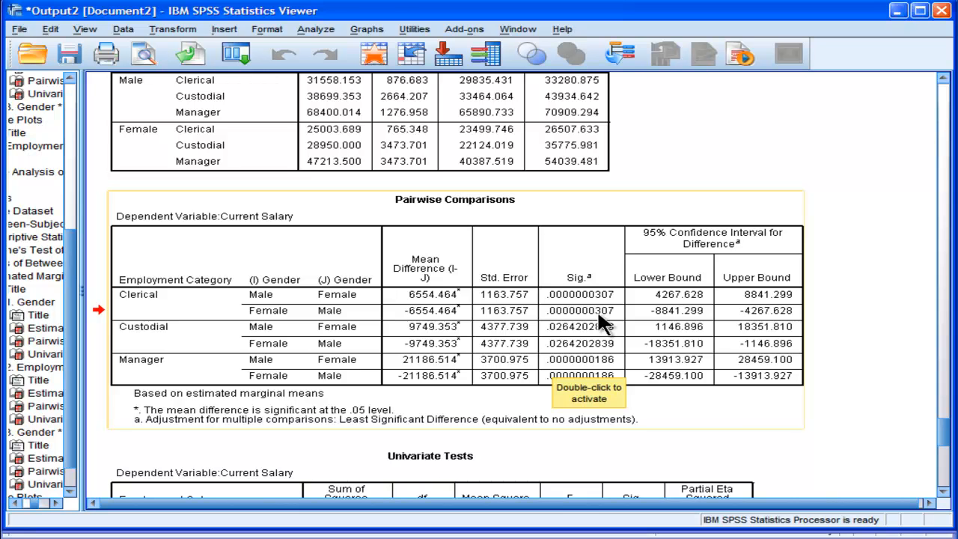
mouse_move(604, 330)
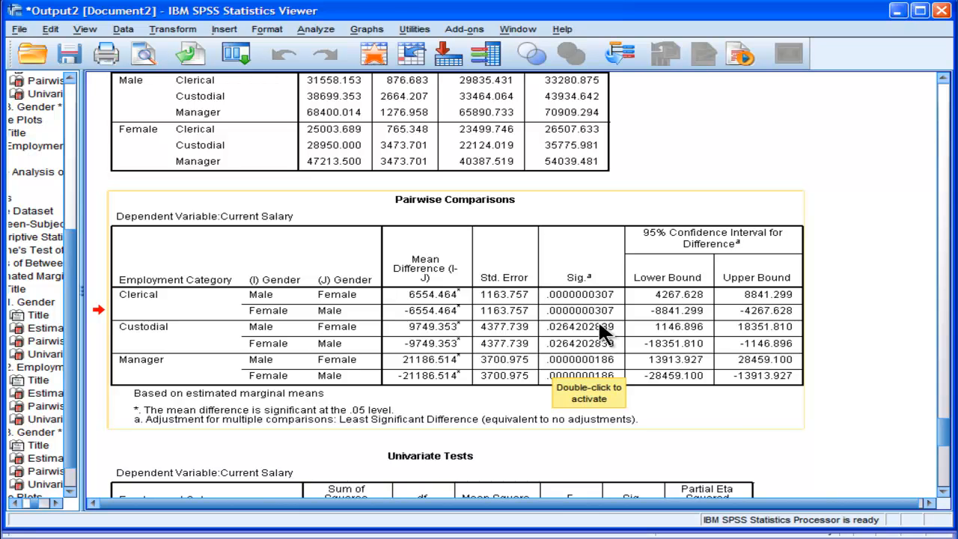
mouse_move(604, 321)
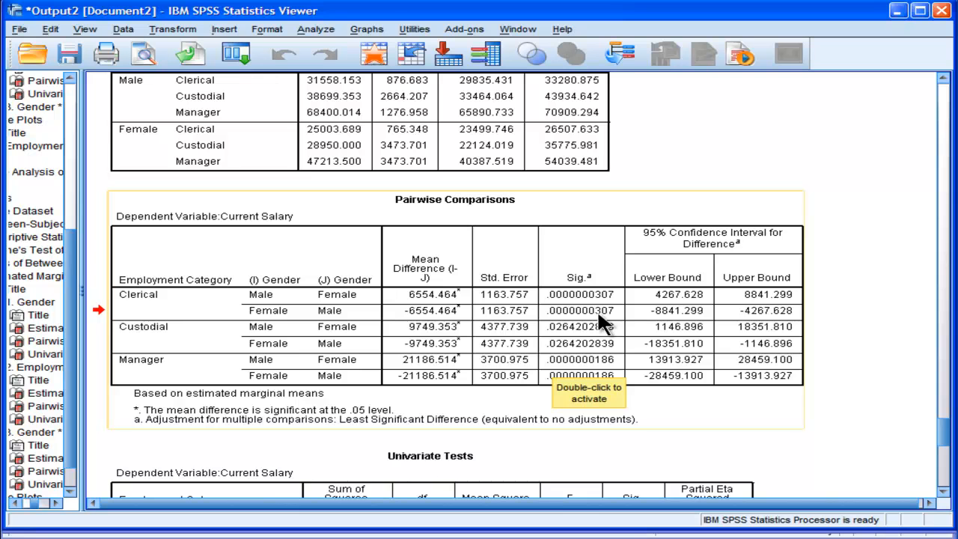